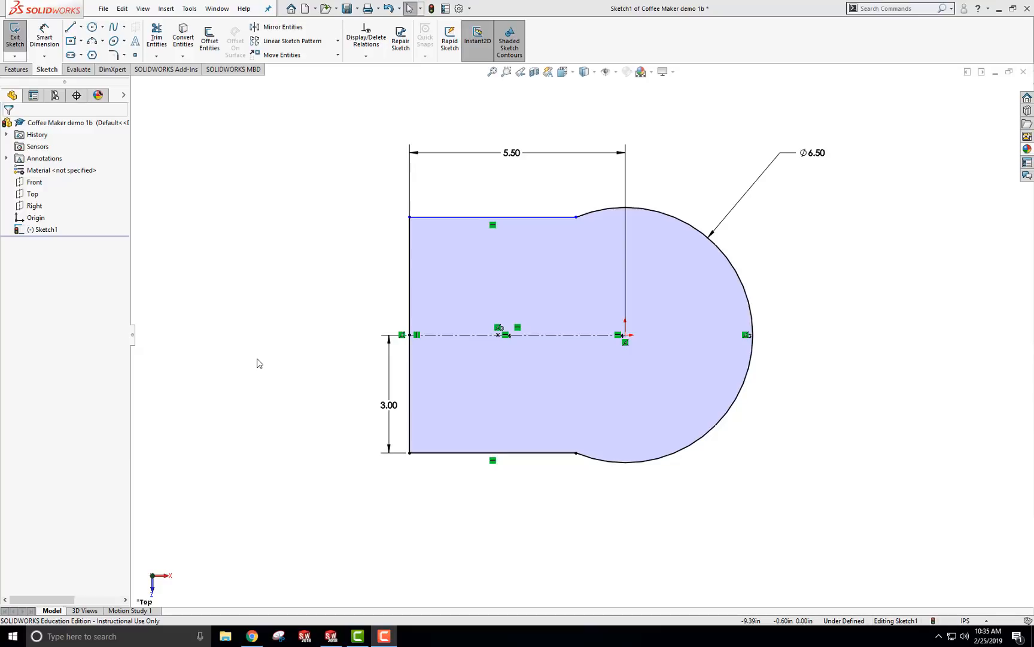
mouse_move(228, 147)
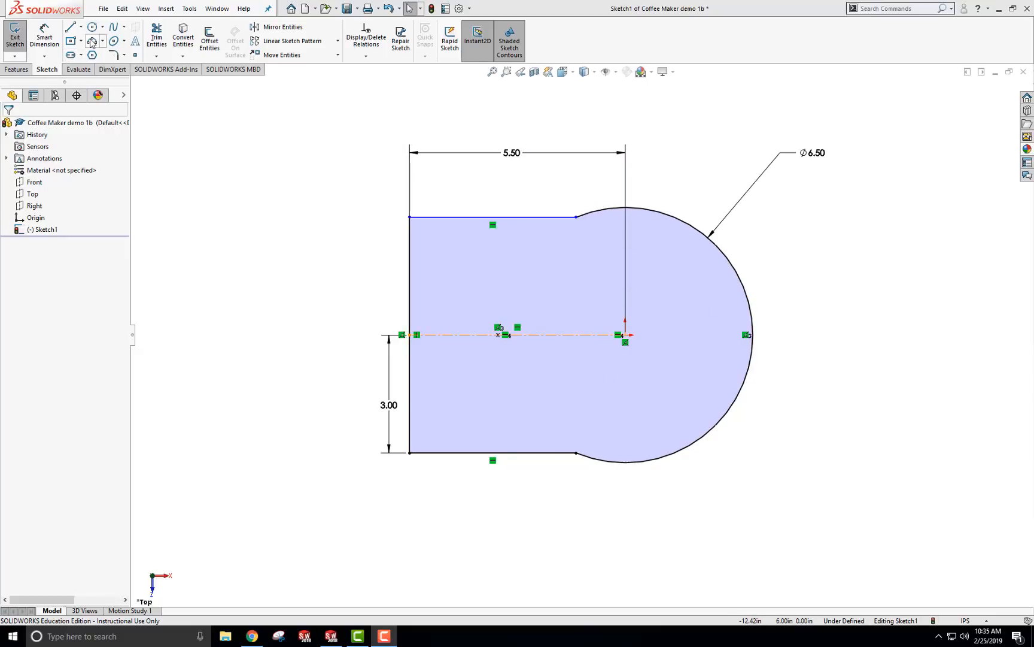
- Draw a 3-point arc across the left end, accept the relation warning, and trim the old straight edge
left_click(94, 40)
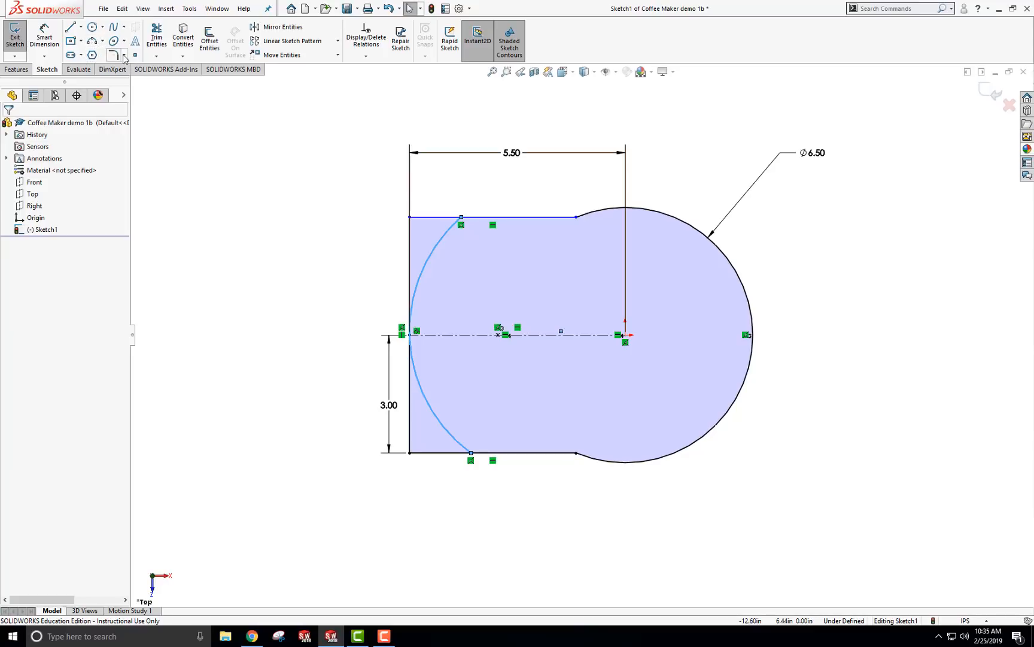
left_click(110, 58)
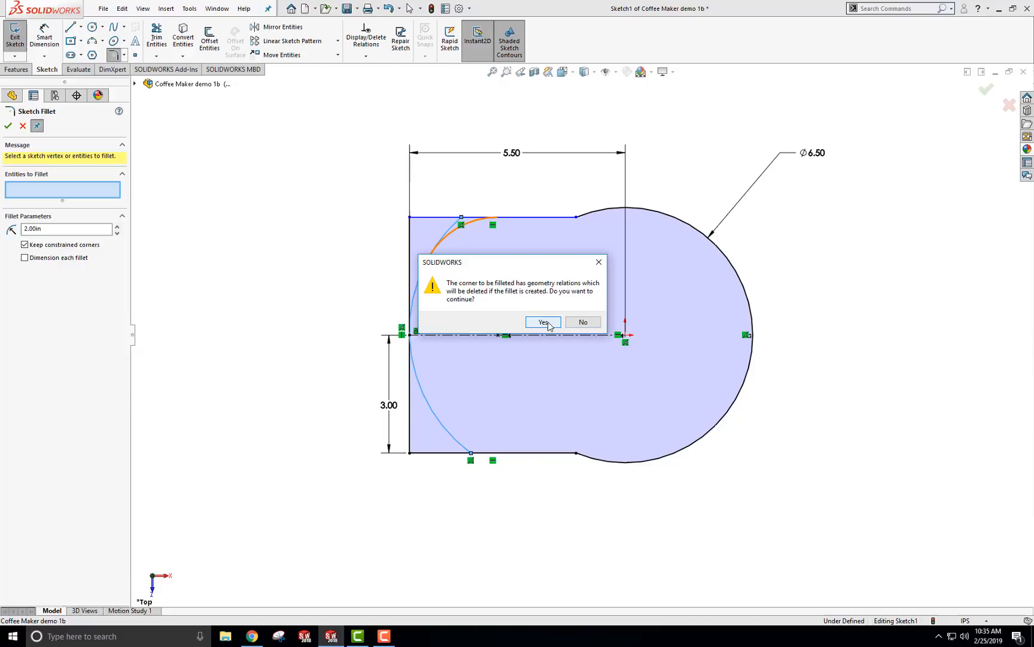
left_click(542, 322)
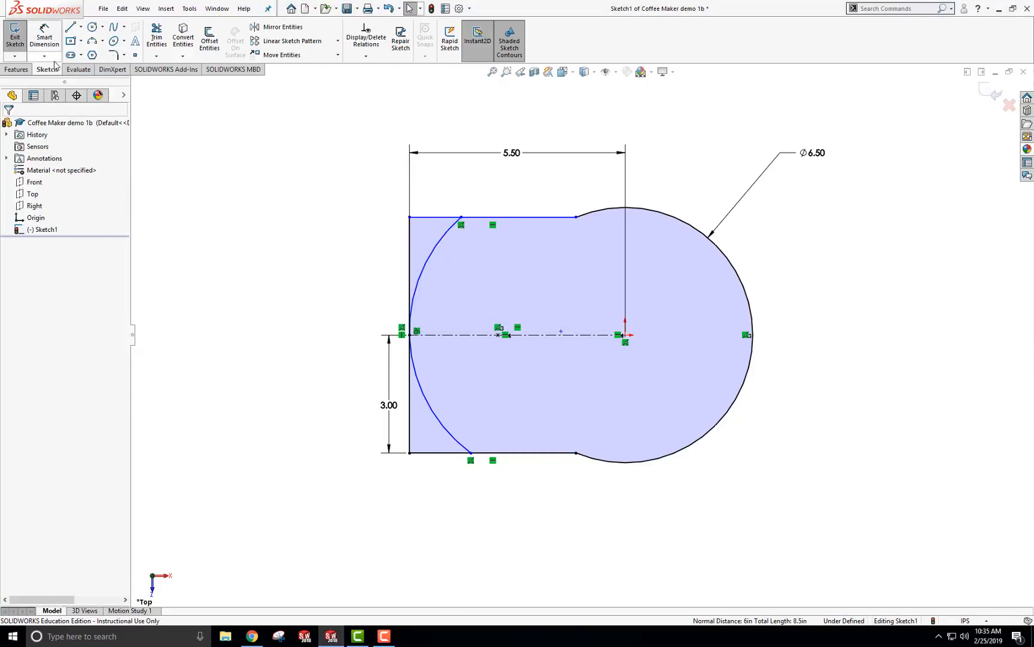
left_click(155, 33)
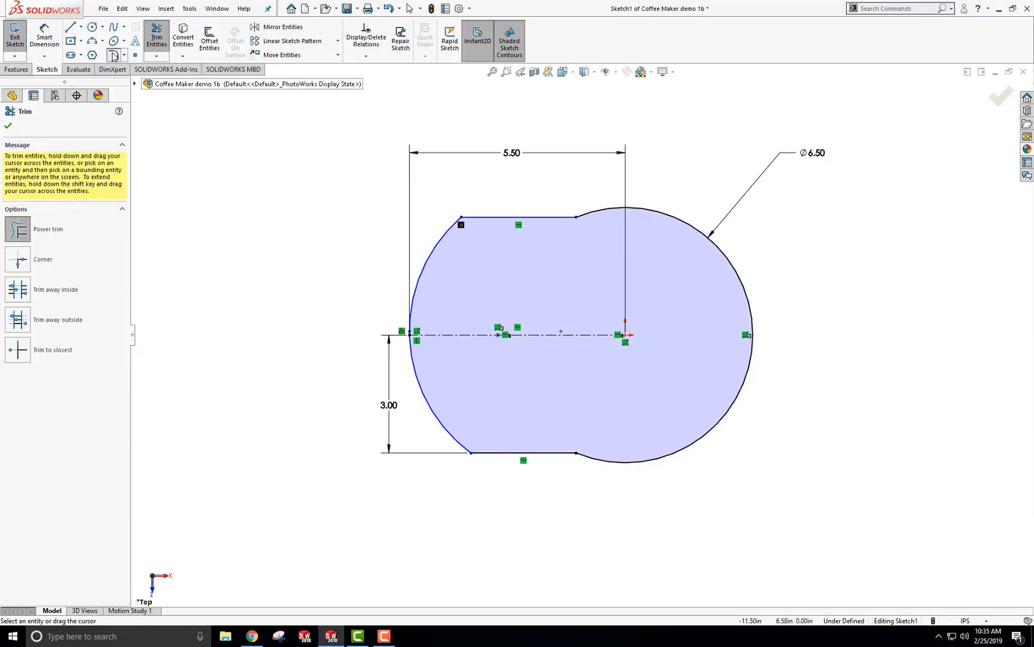
- Fillet both left corners at 2.00 in and dimension the left arc to R4.00
left_click(114, 43)
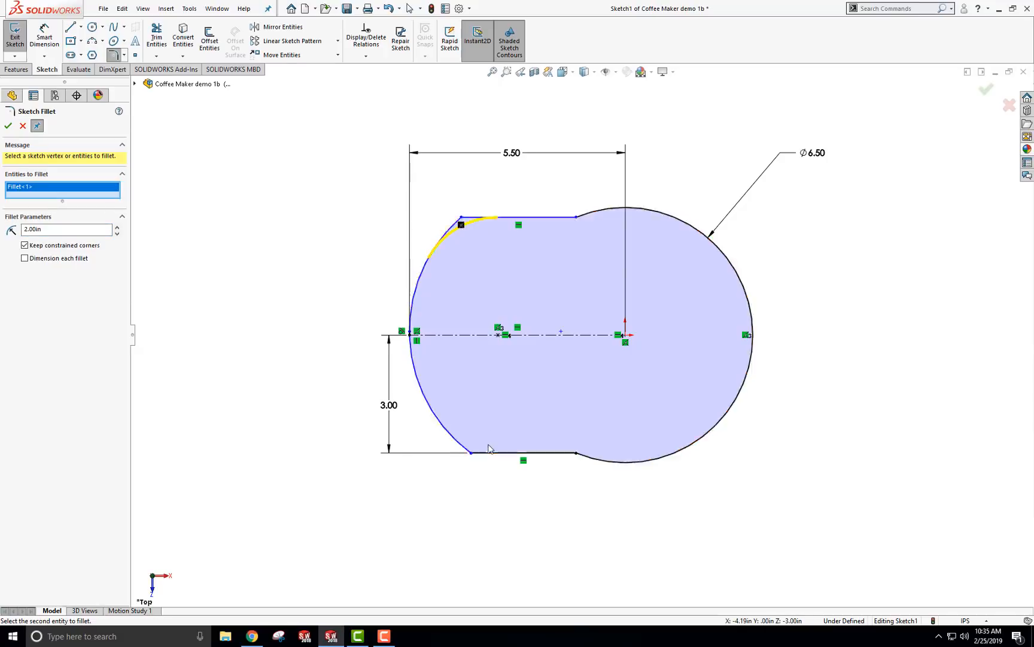
left_click(471, 452)
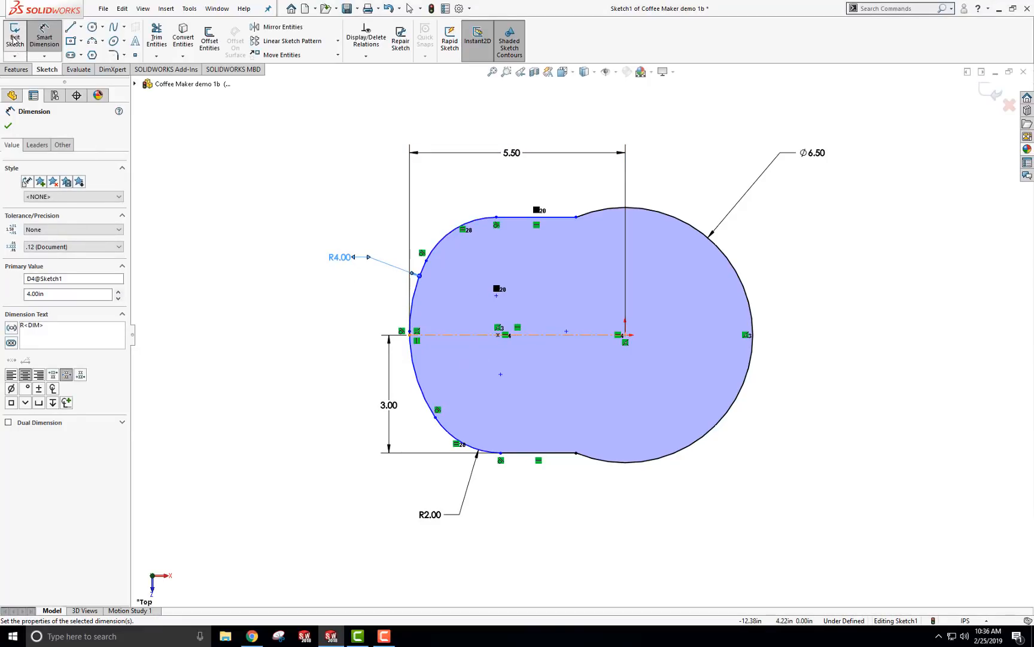
left_click(13, 32)
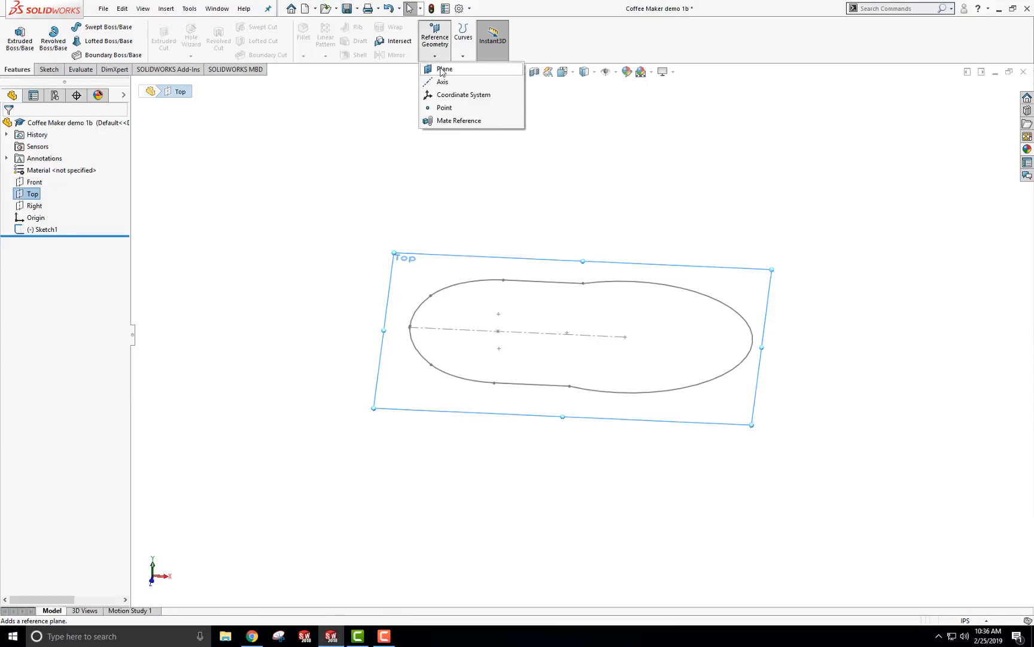
- Create Plane2 offset 2.00 in above the Top plane
left_click(445, 68)
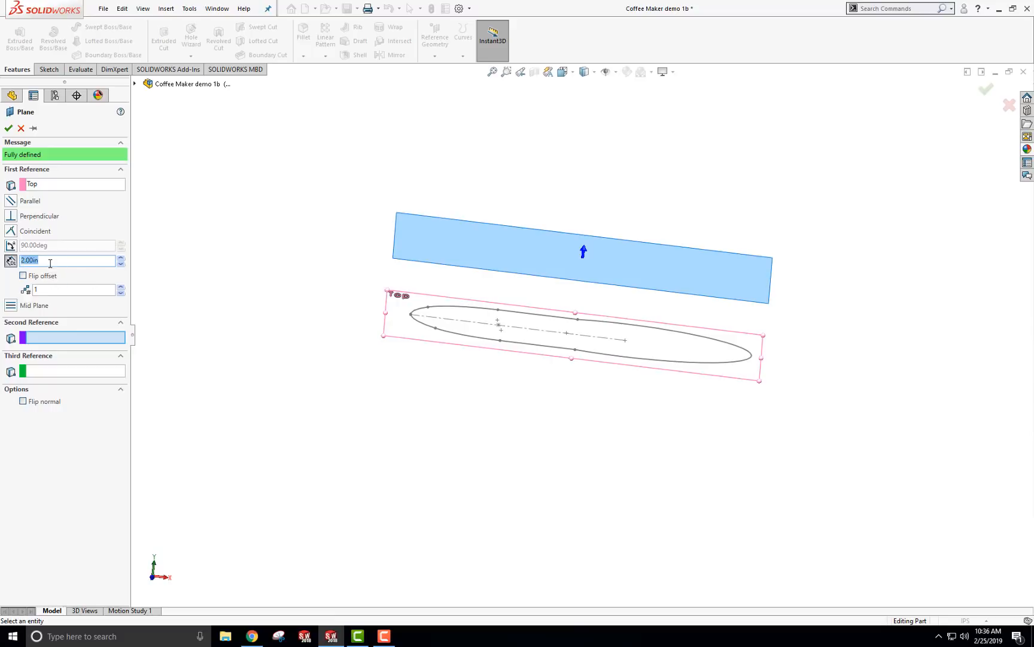
type("0.50in")
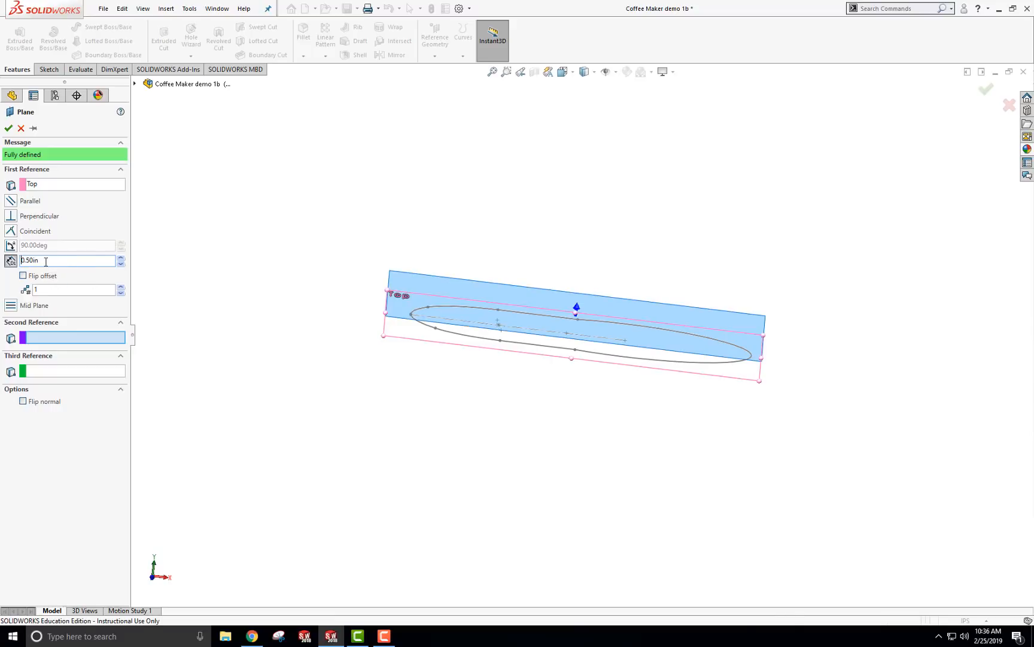
type("2.00in")
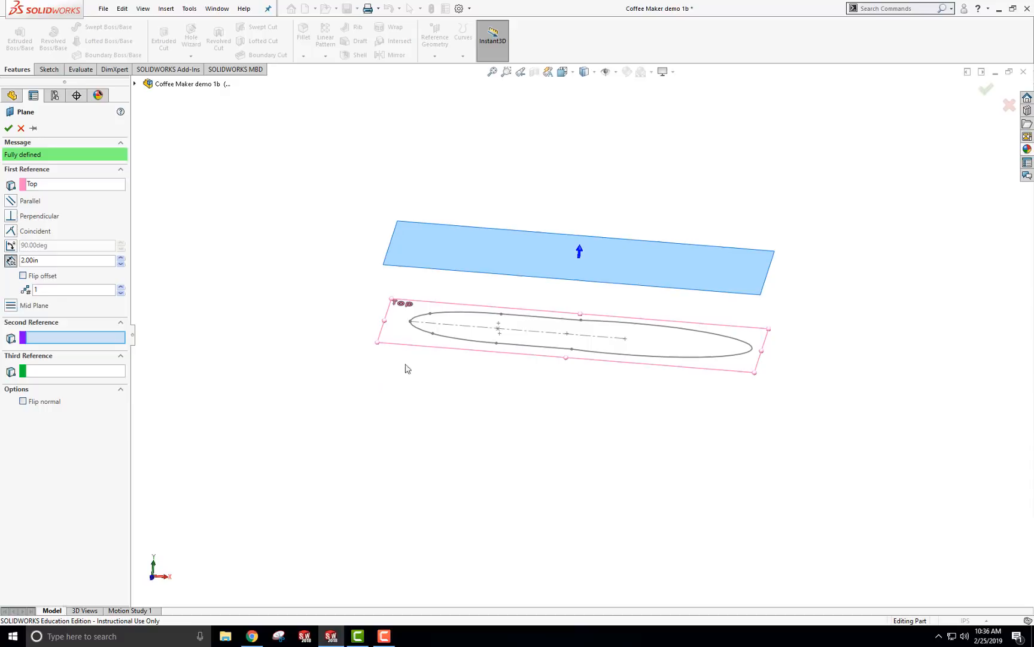
mouse_move(461, 266)
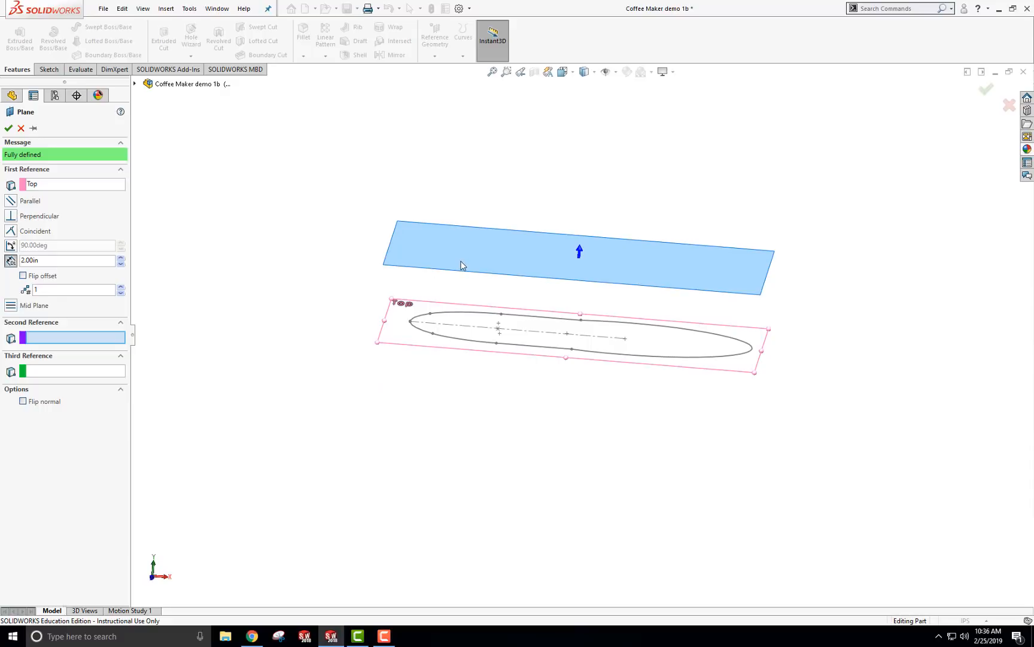
left_click(7, 128)
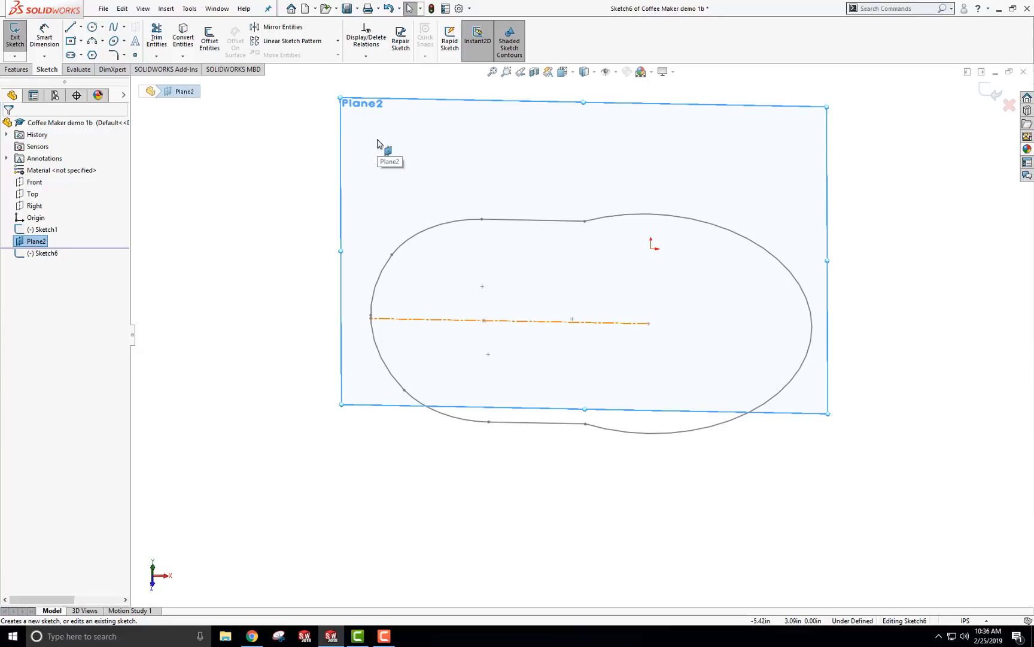
mouse_move(362, 184)
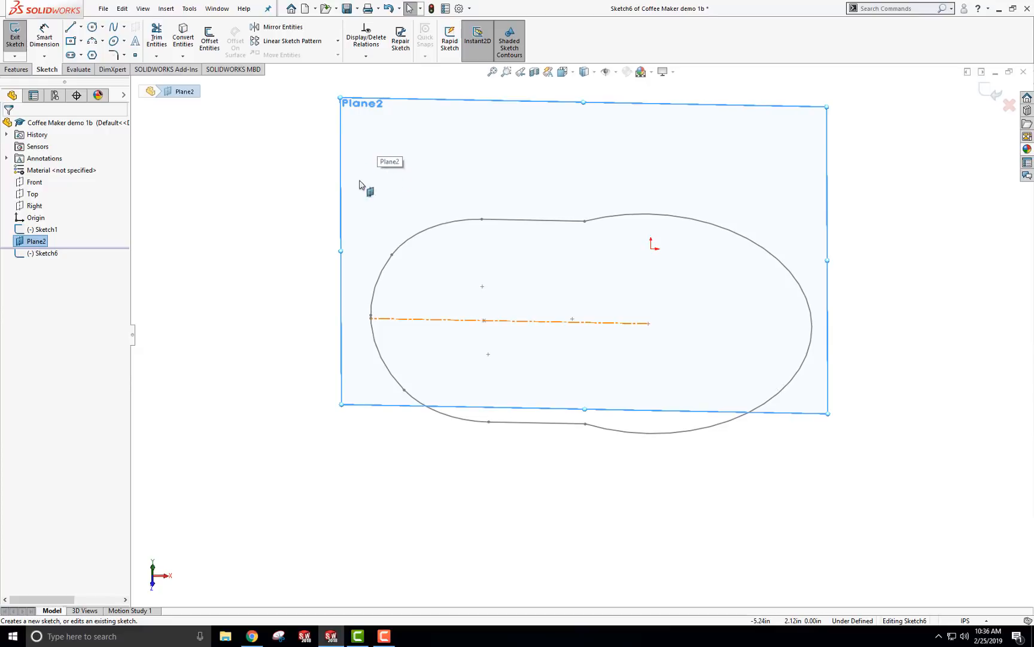
mouse_move(256, 270)
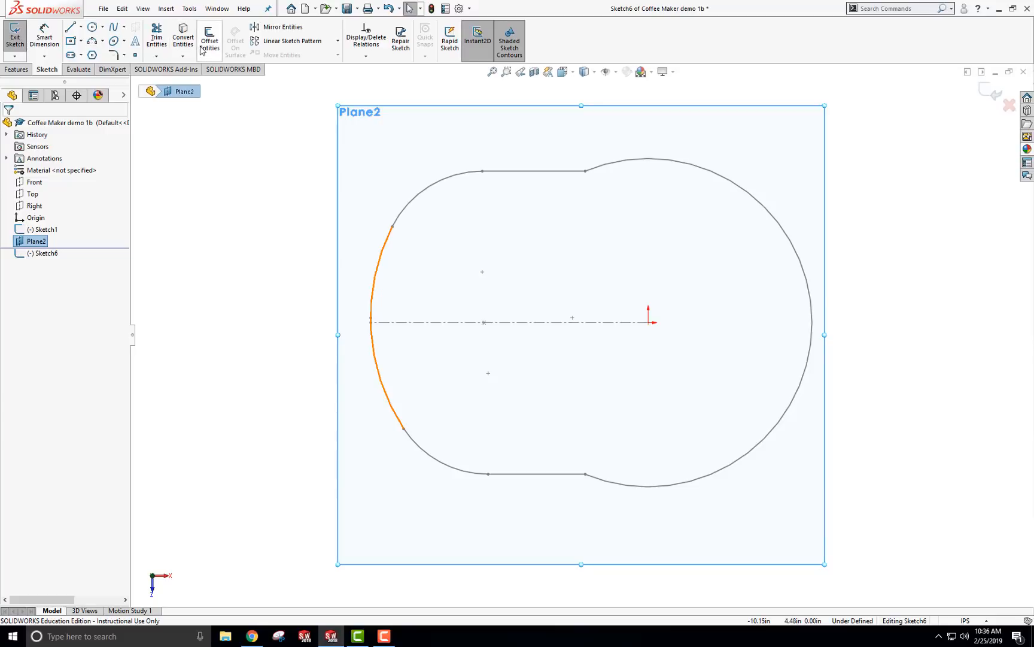
- Convert the Sketch1 base outline into the new sketch on Plane2 as a closed profile
left_click(182, 35)
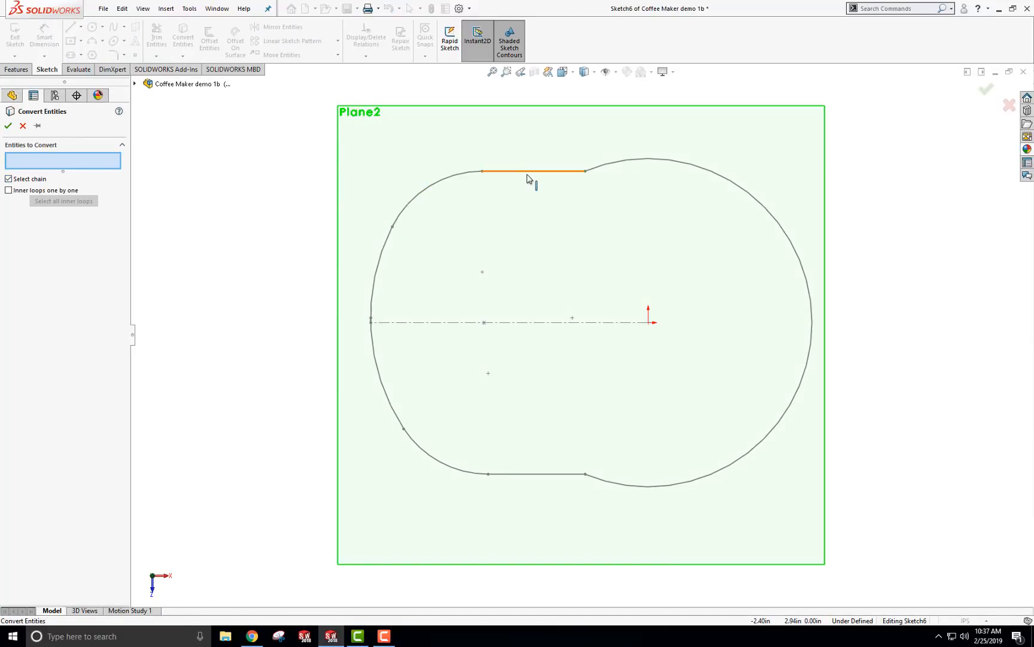
left_click(532, 172)
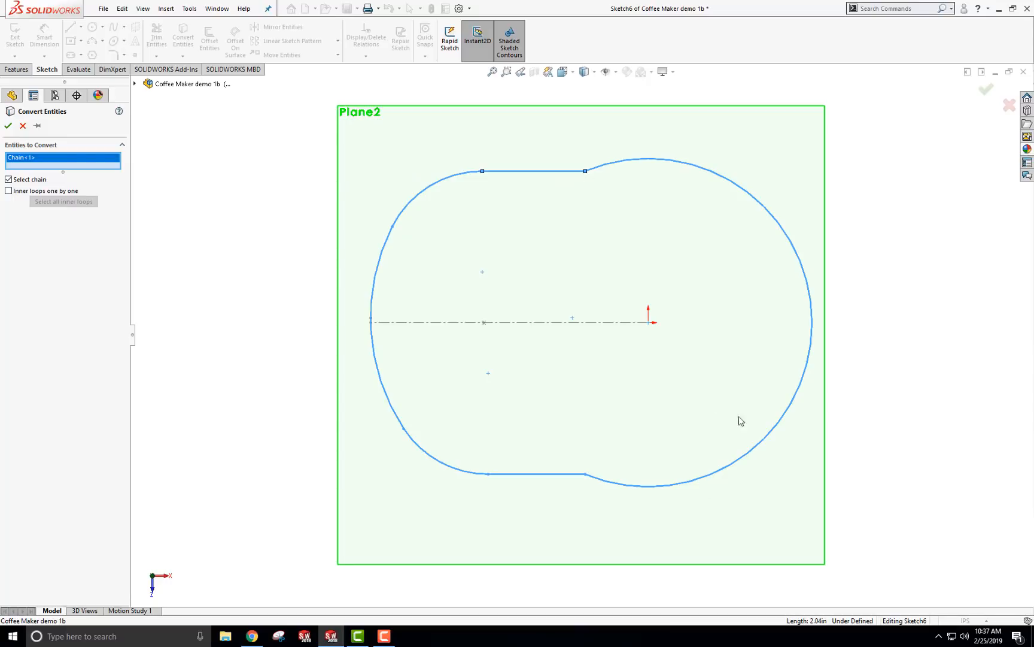
left_click(8, 126)
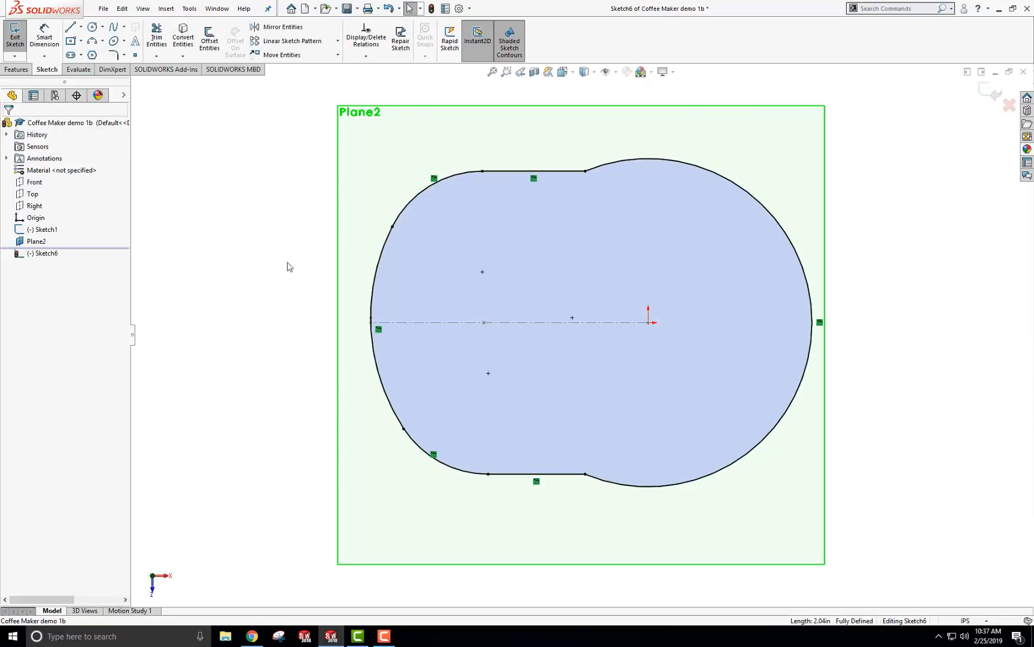
left_click(338, 523)
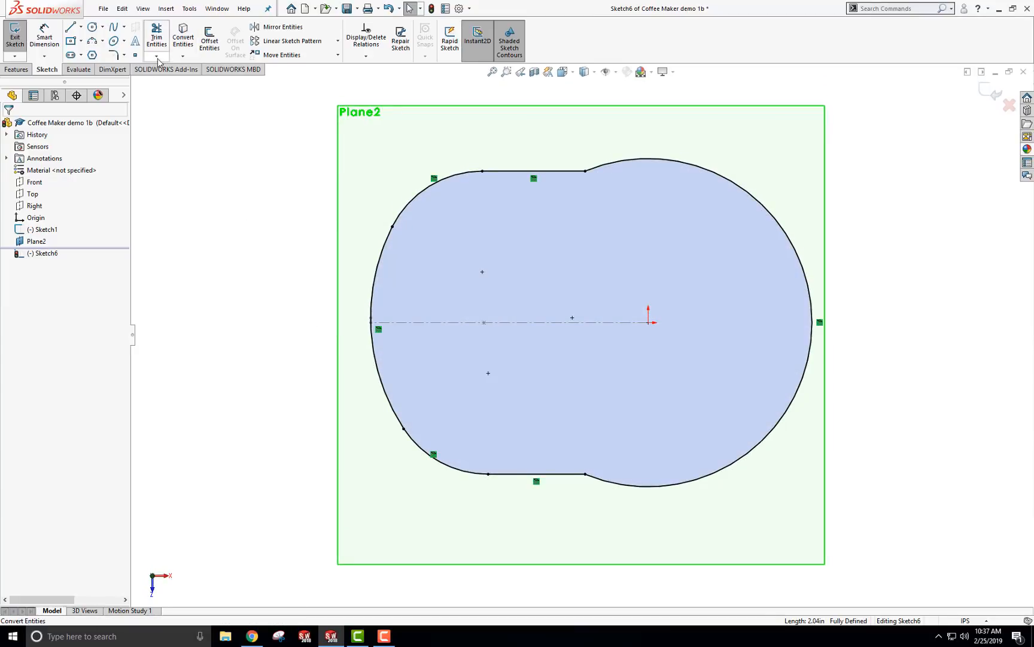
- Scale all outline entities on Plane2 by a factor of 0.9 and exit the sketch
left_click(309, 55)
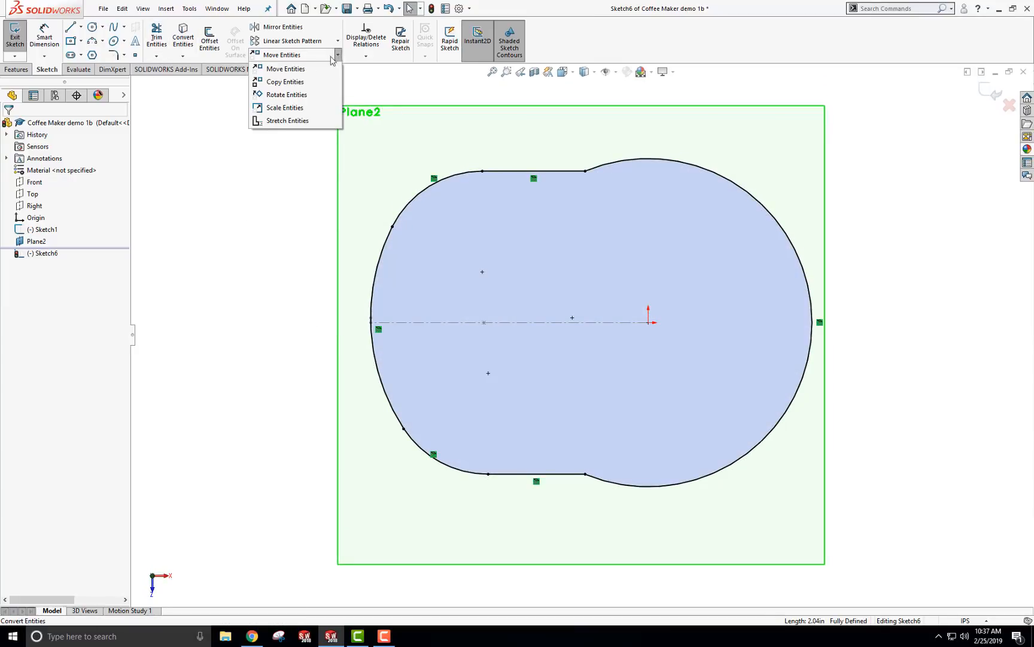
left_click(285, 107)
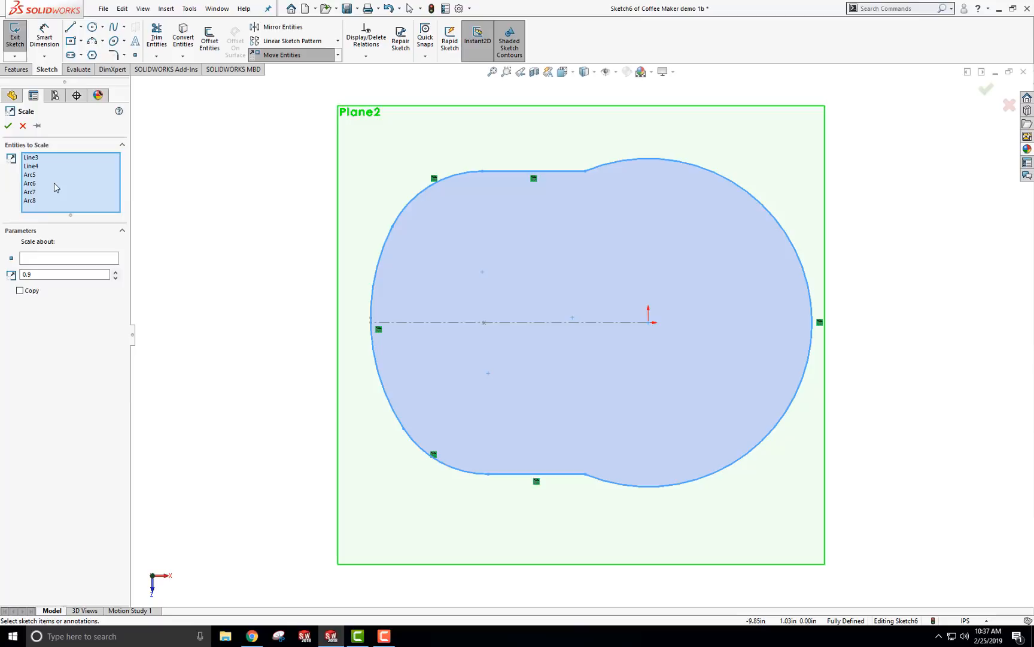
left_click(60, 274)
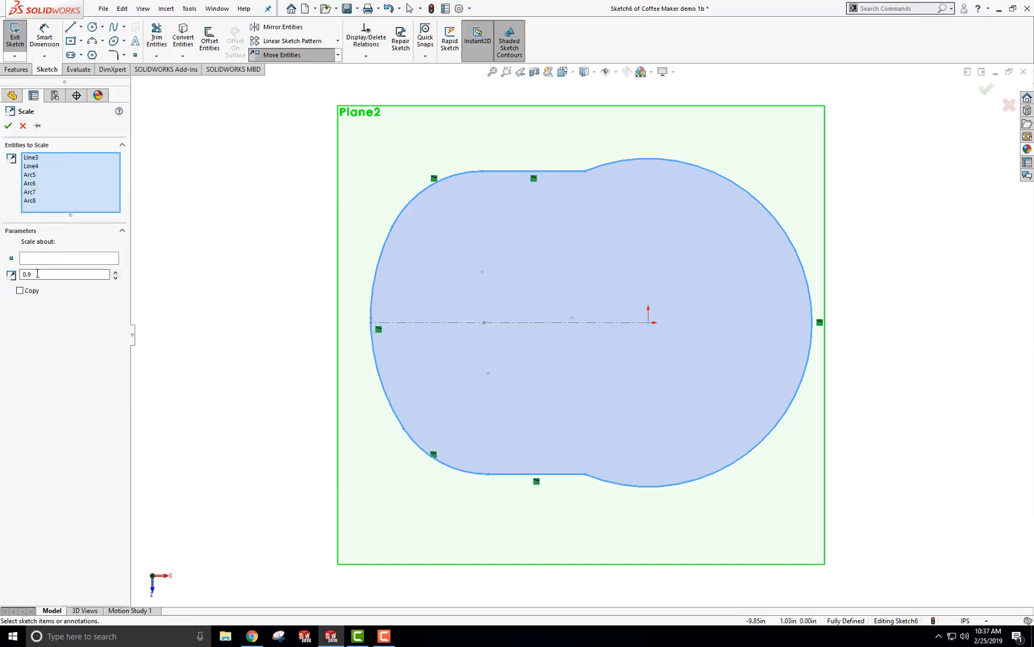
mouse_move(49, 274)
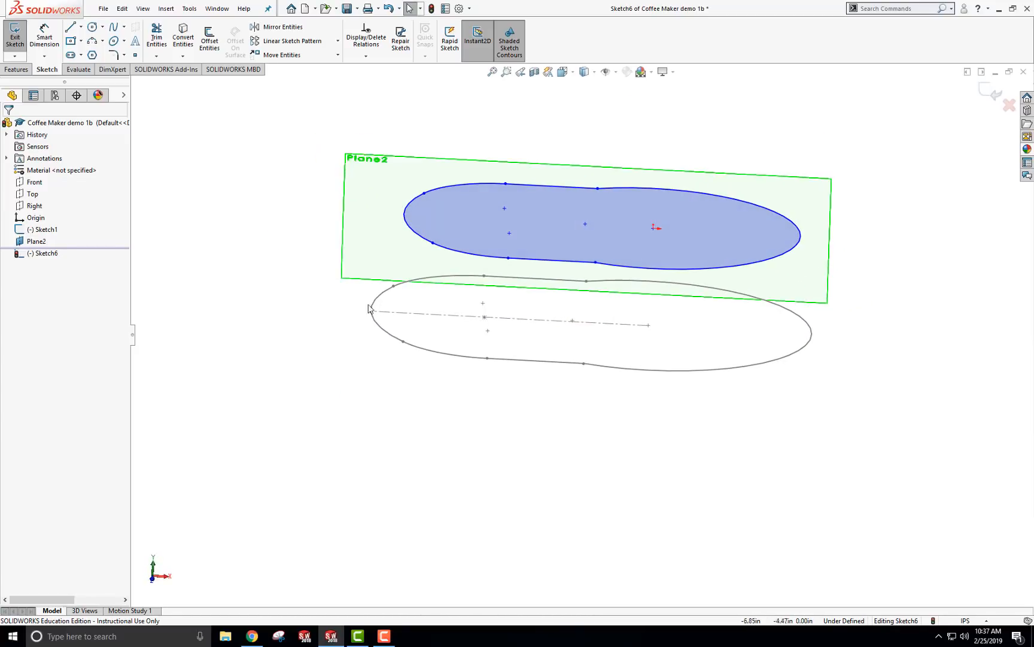
left_click(10, 28)
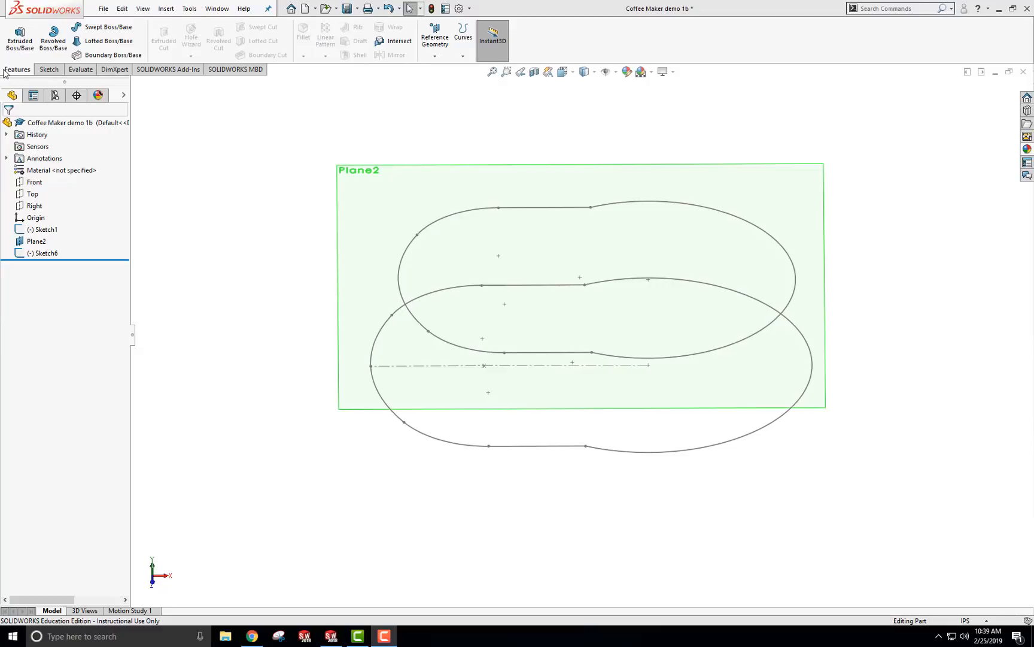
- Loft Sketch1 to Sketch6, realigning connectors so the sides don't twist, forming the tapered base
left_click(108, 40)
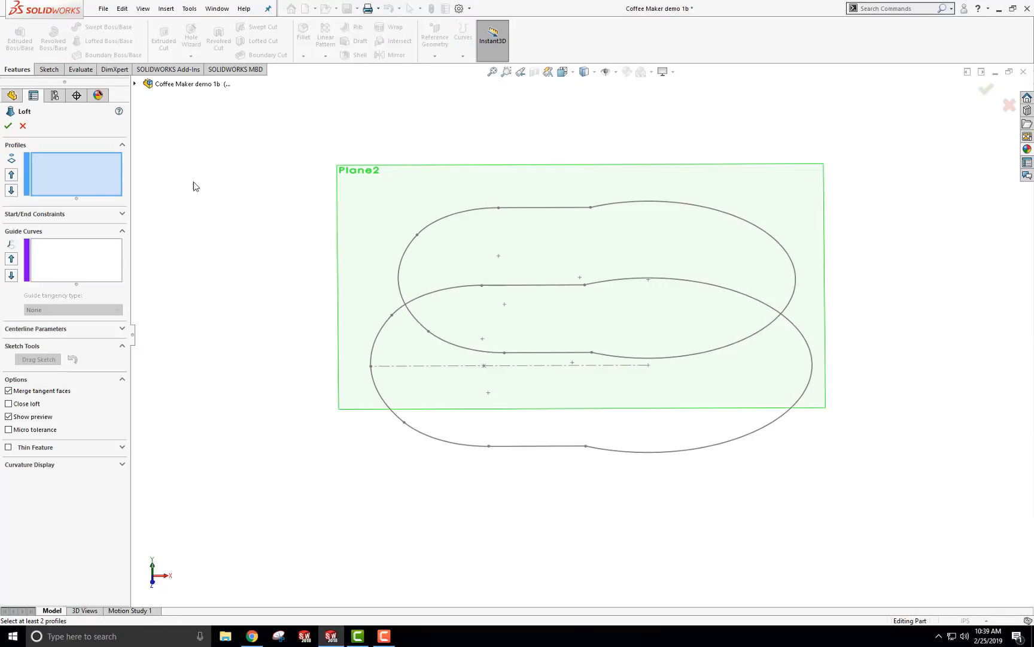
left_click(586, 446)
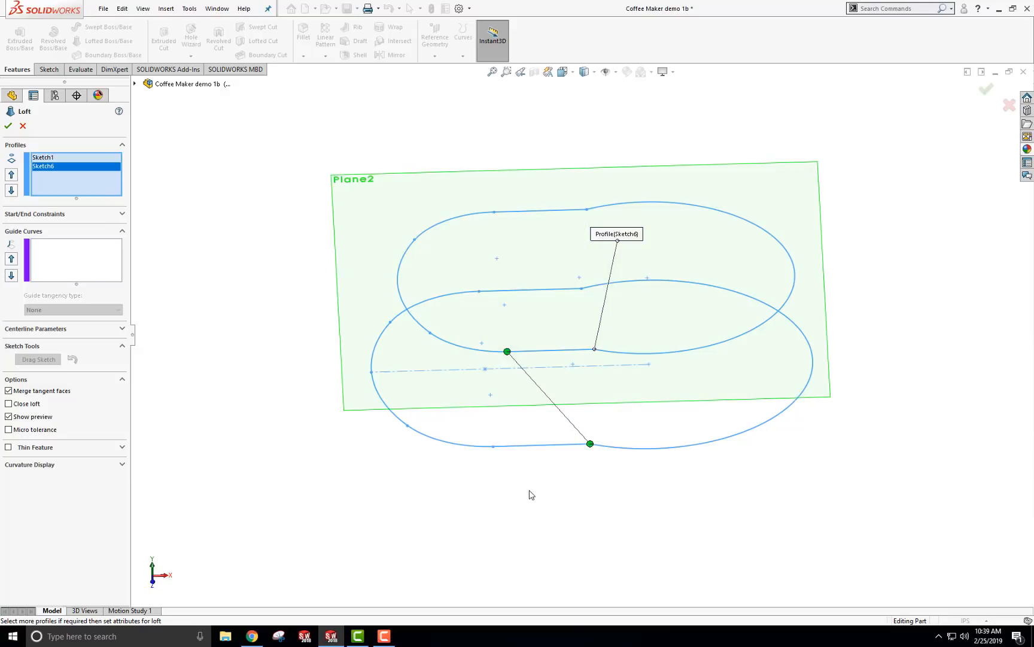
left_click_drag(506, 351, 594, 349)
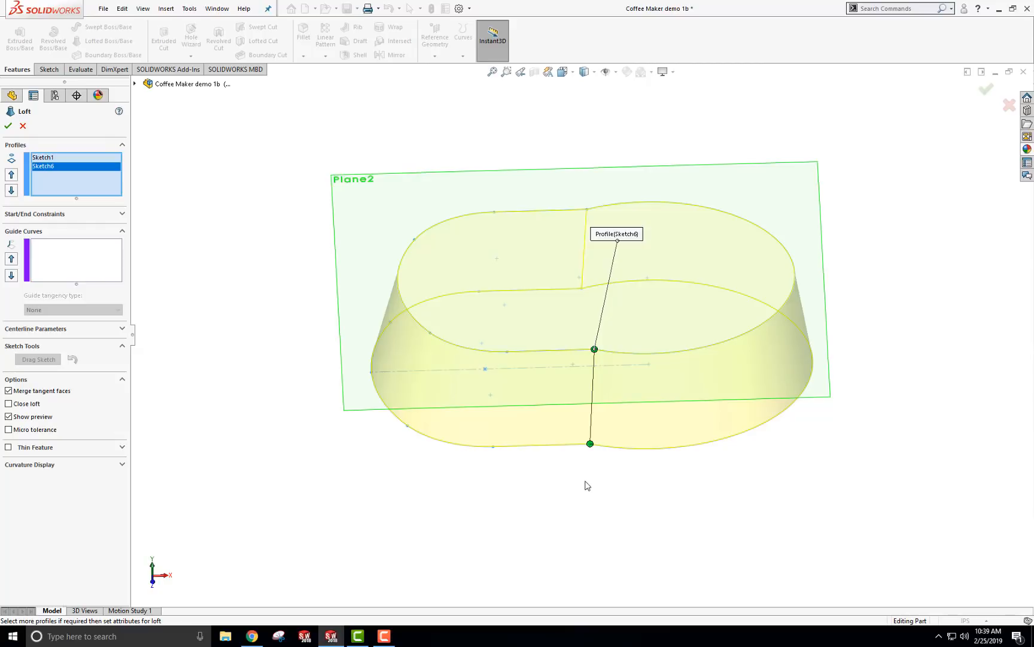
mouse_move(522, 535)
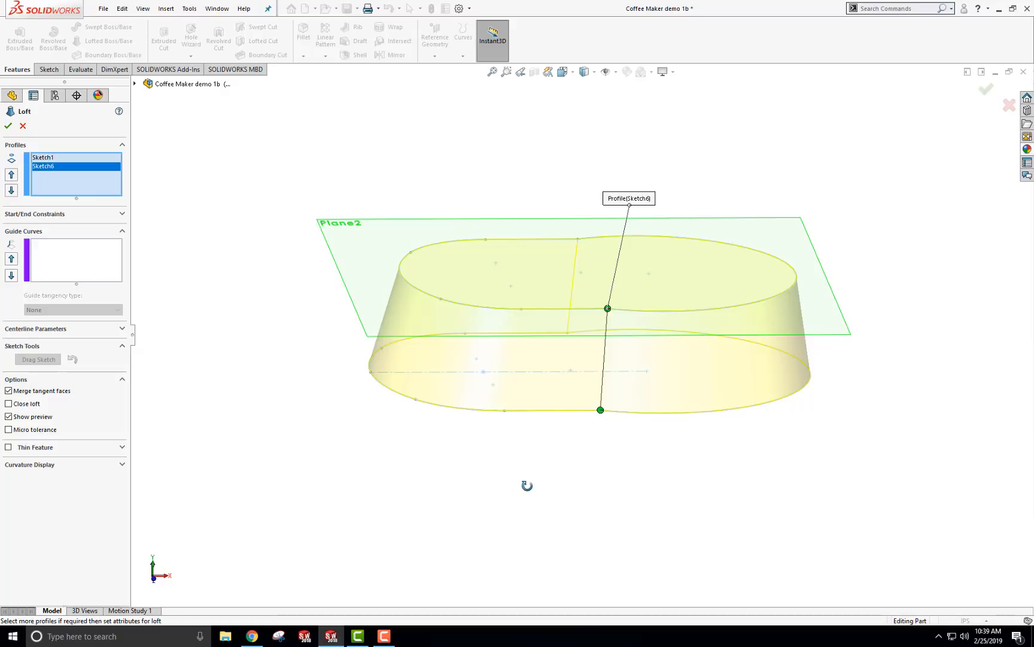
mouse_move(507, 490)
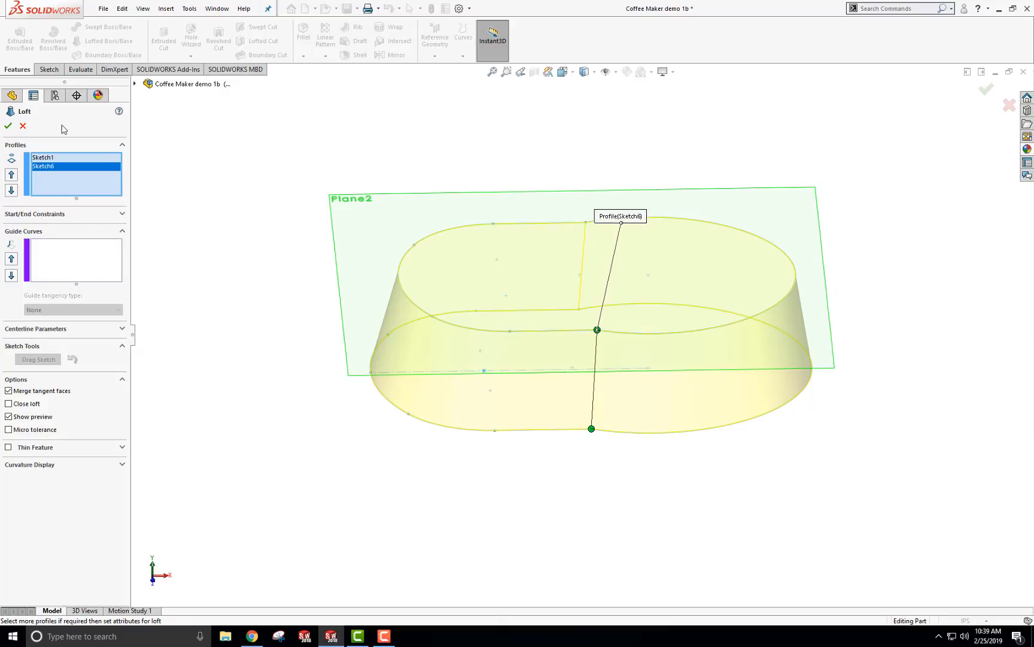
left_click(8, 127)
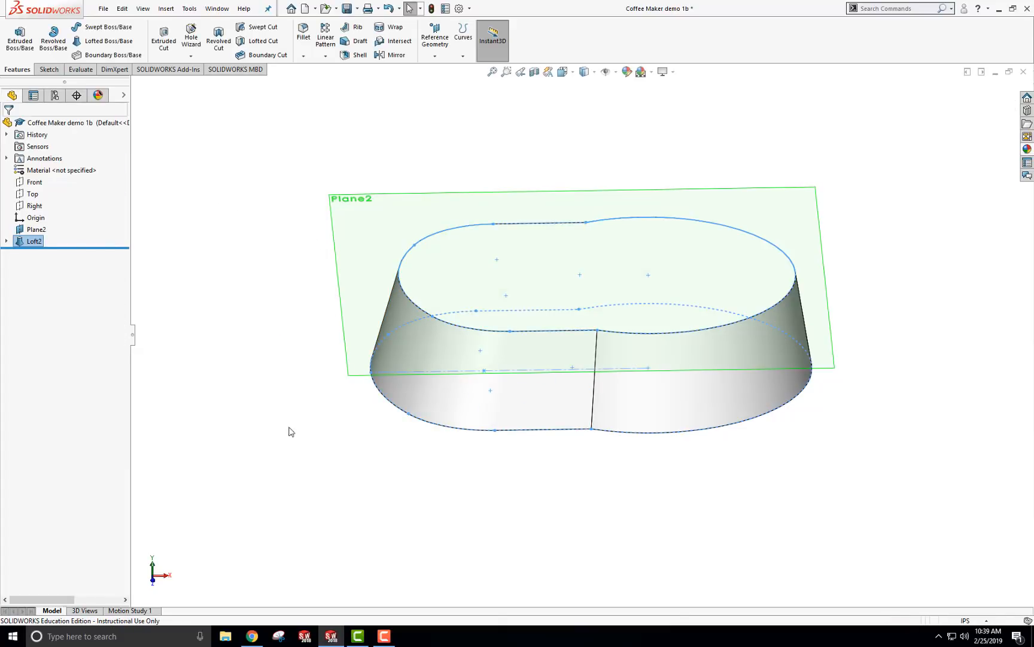
left_click(344, 200)
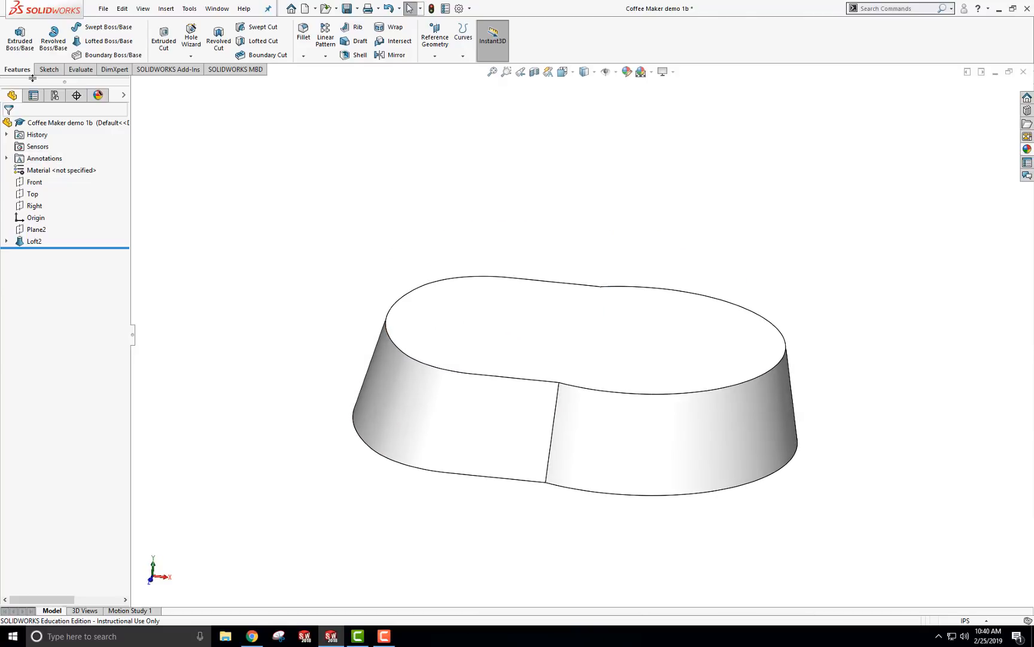
- Sketch on the loft's top face and inspect the straight bottom segment of its outline
left_click(31, 241)
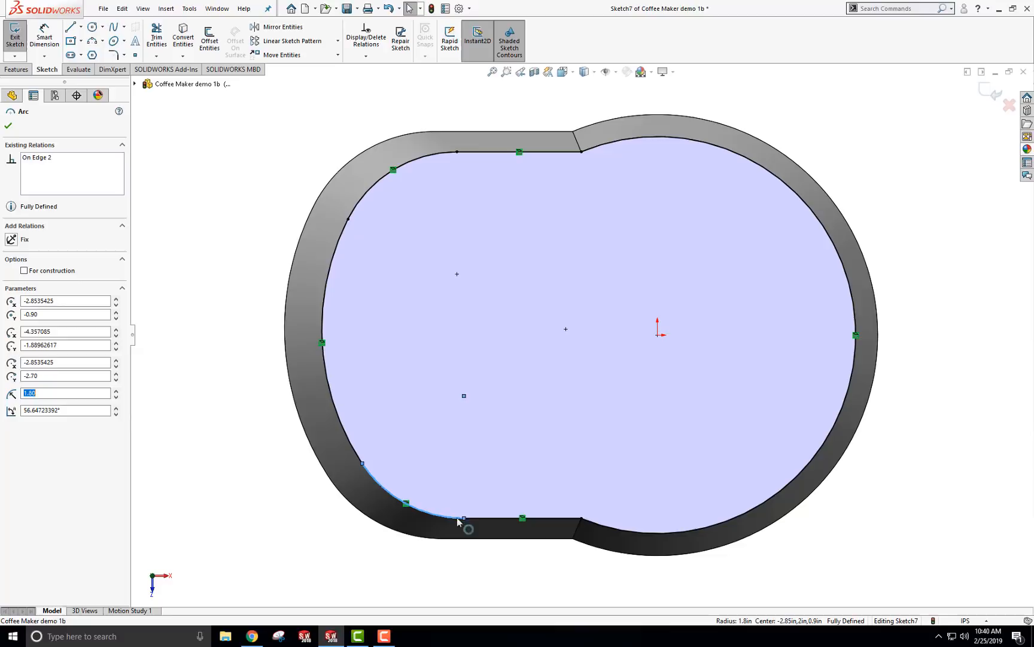
left_click(522, 518)
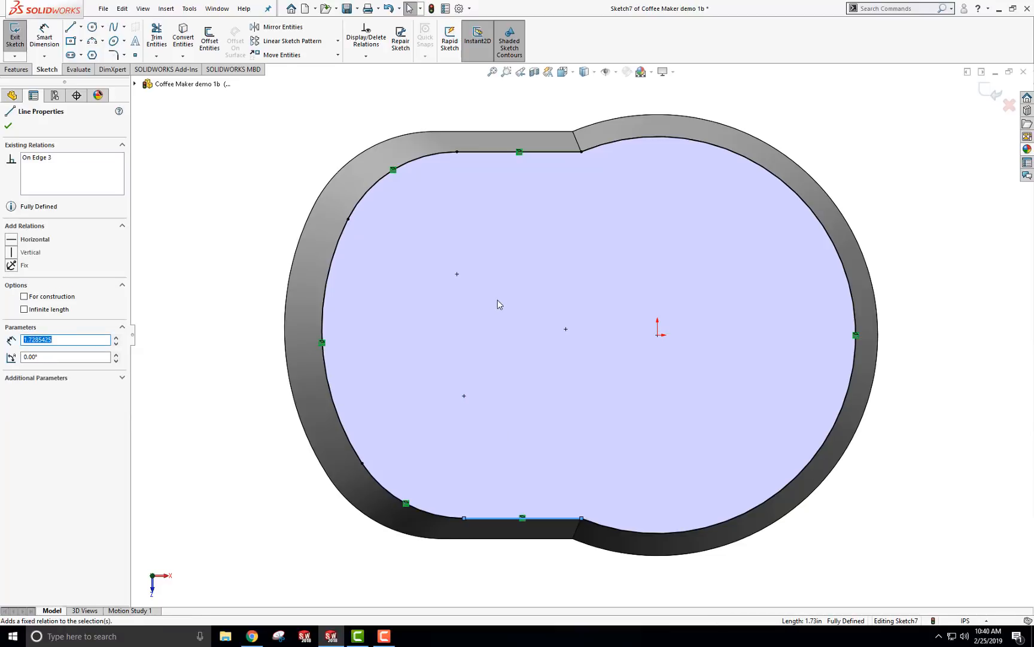
mouse_move(177, 125)
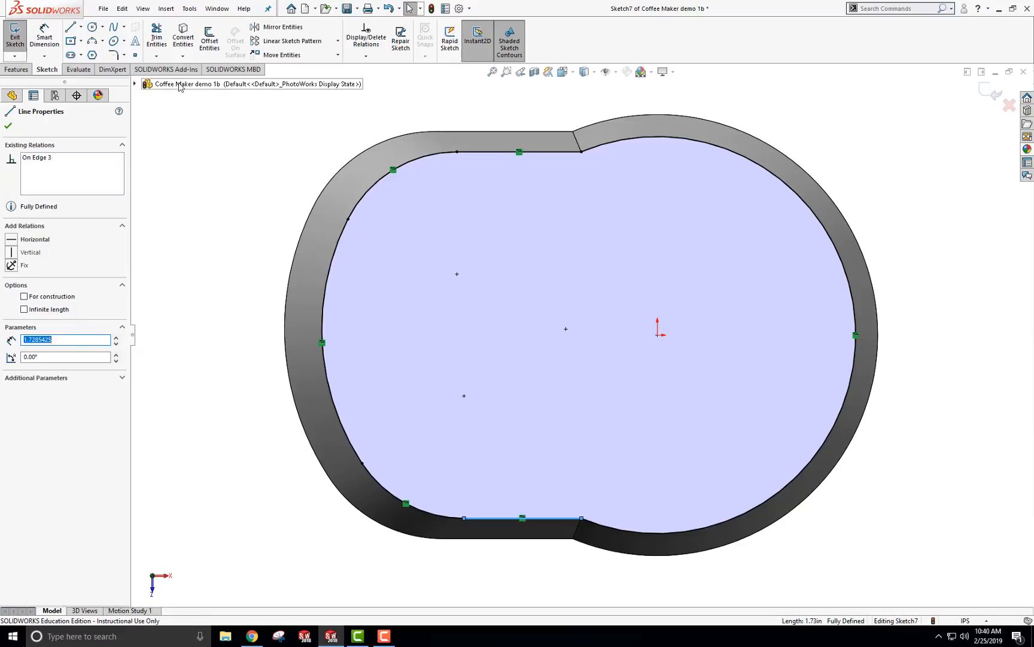
left_click(209, 37)
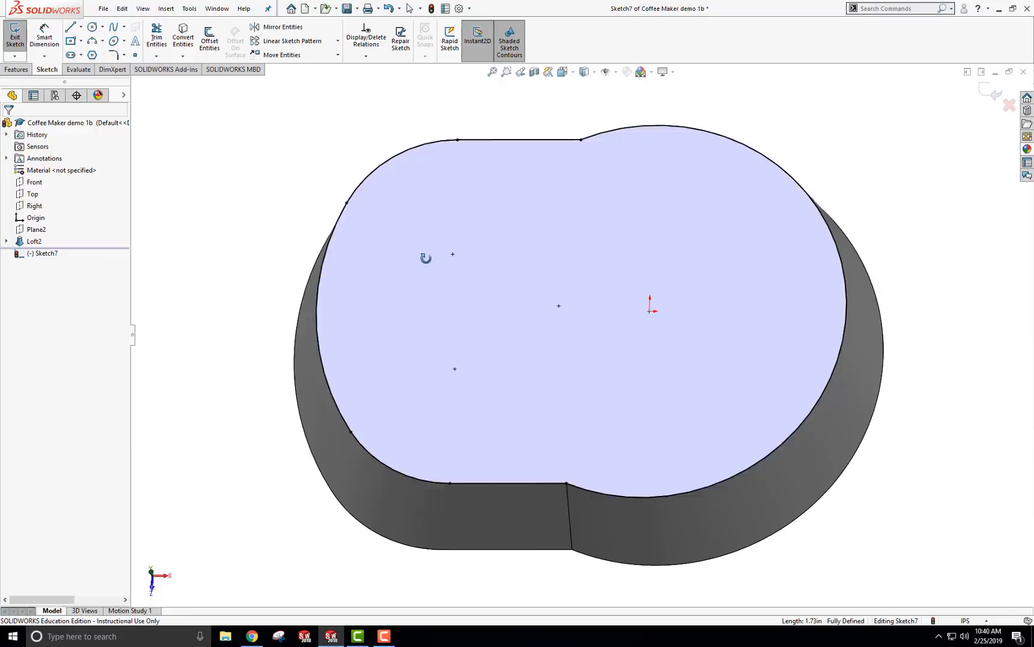
left_click(647, 139)
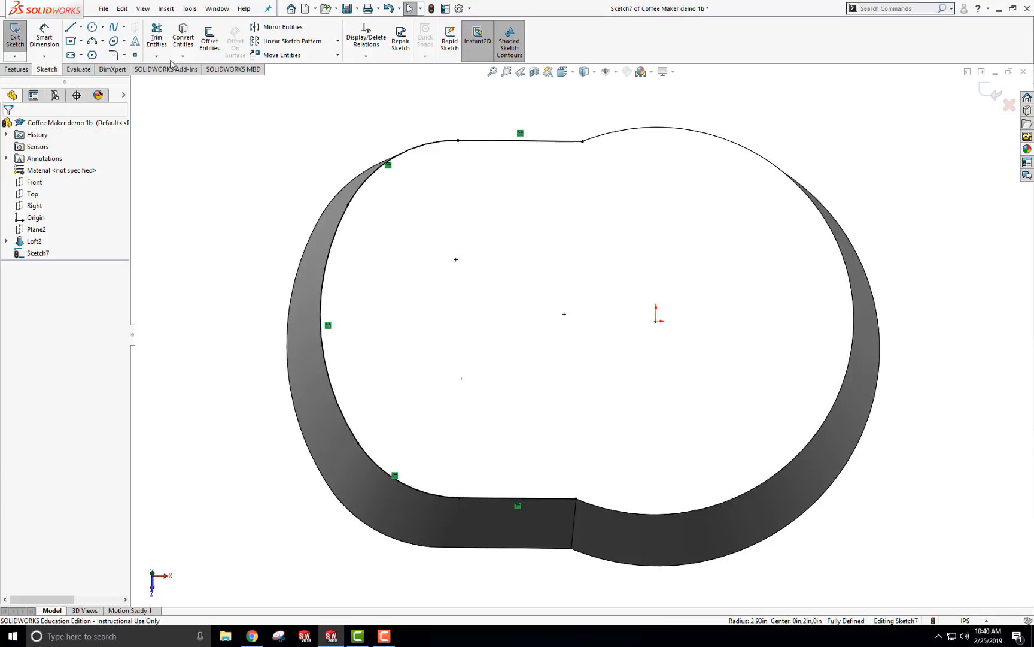
- Offset the rounded left chain inward 0.10 in without cap ends and exit Sketch7
left_click(209, 37)
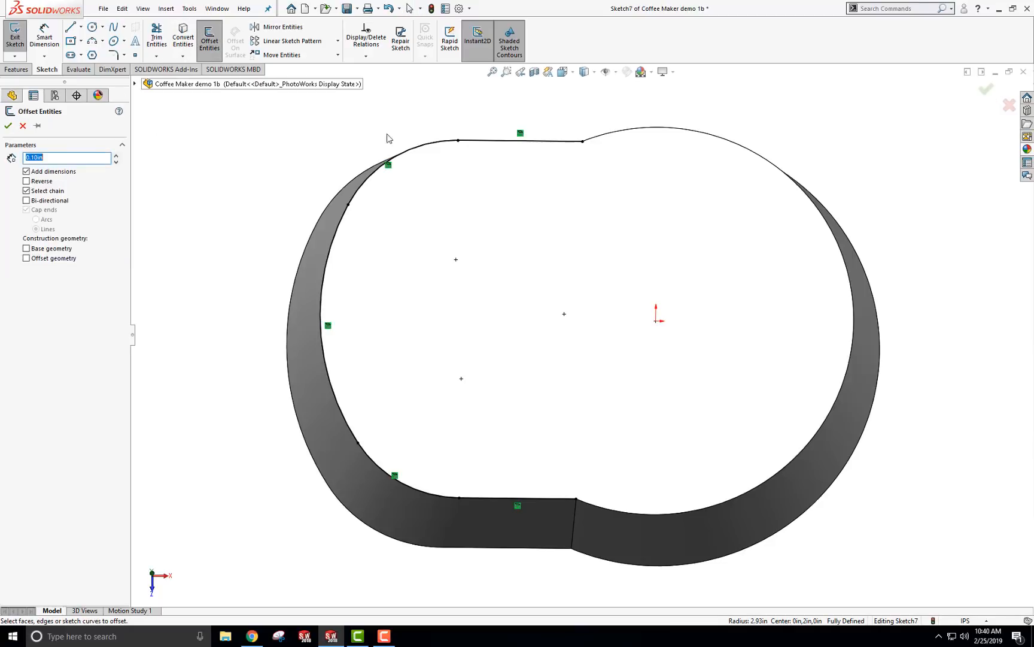
left_click(25, 210)
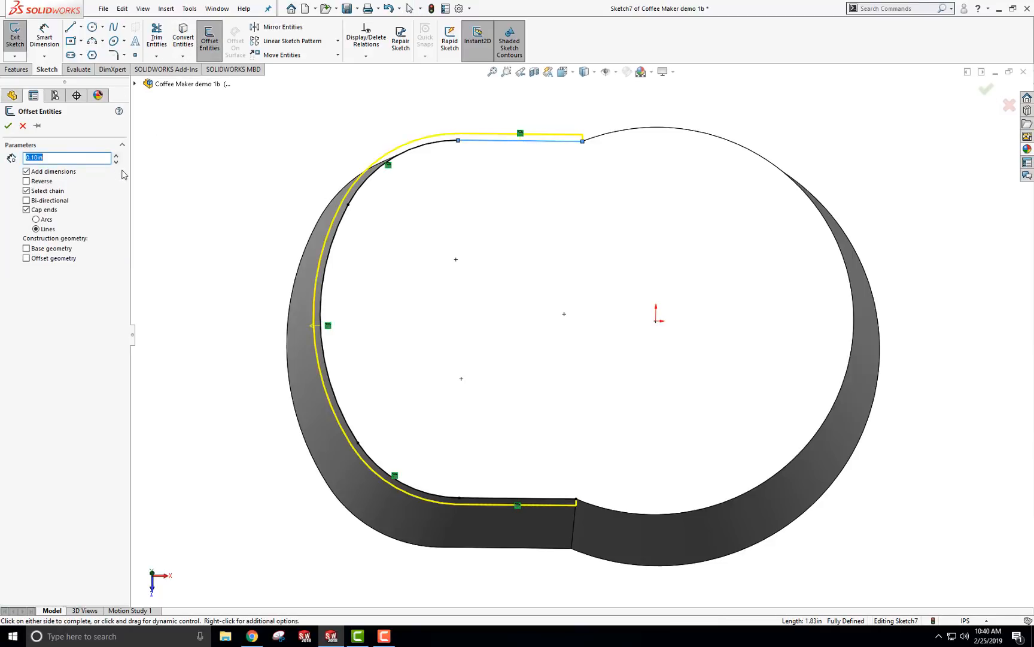
mouse_move(185, 182)
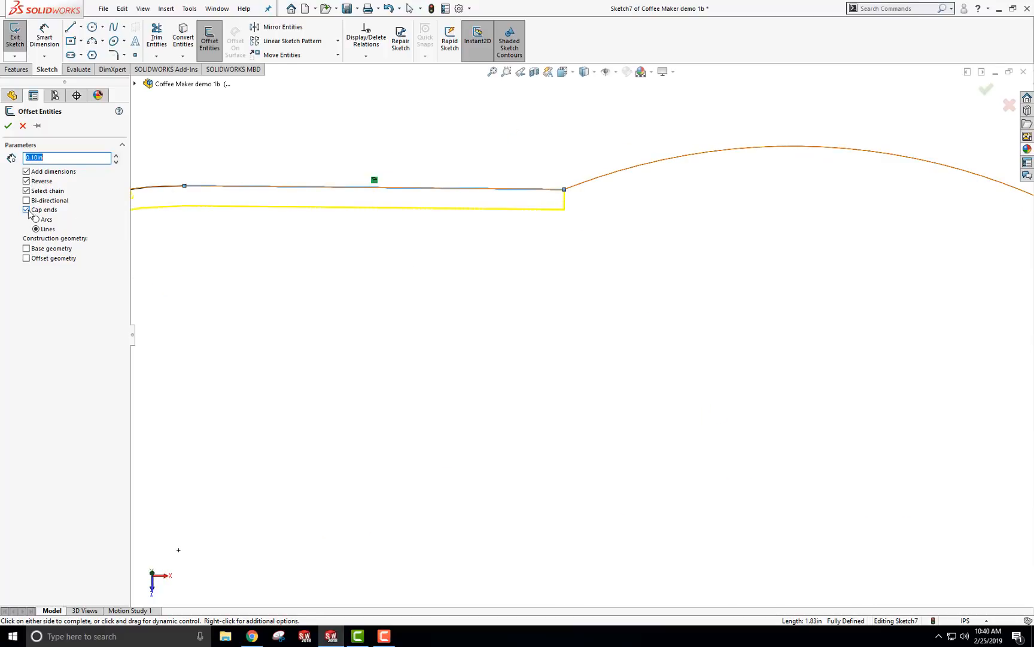
left_click(25, 210)
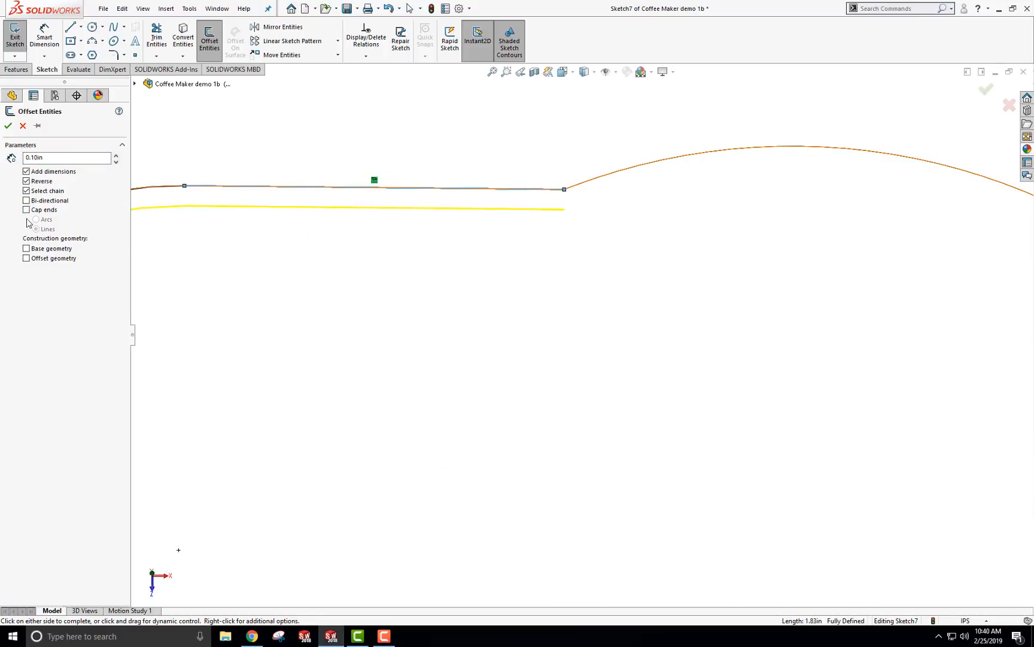
left_click(25, 210)
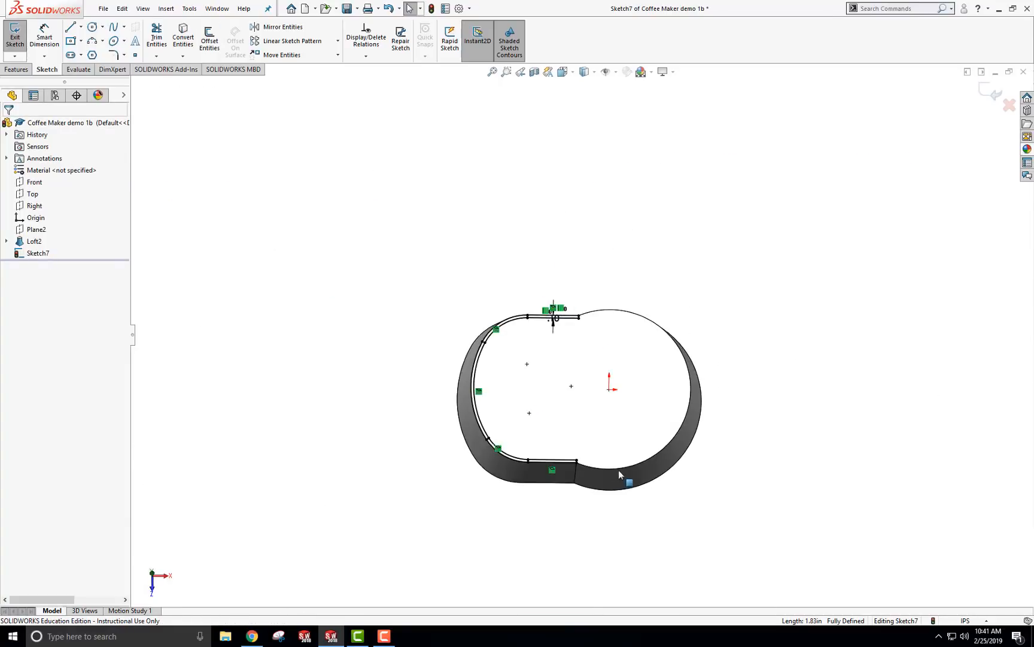
left_click(11, 33)
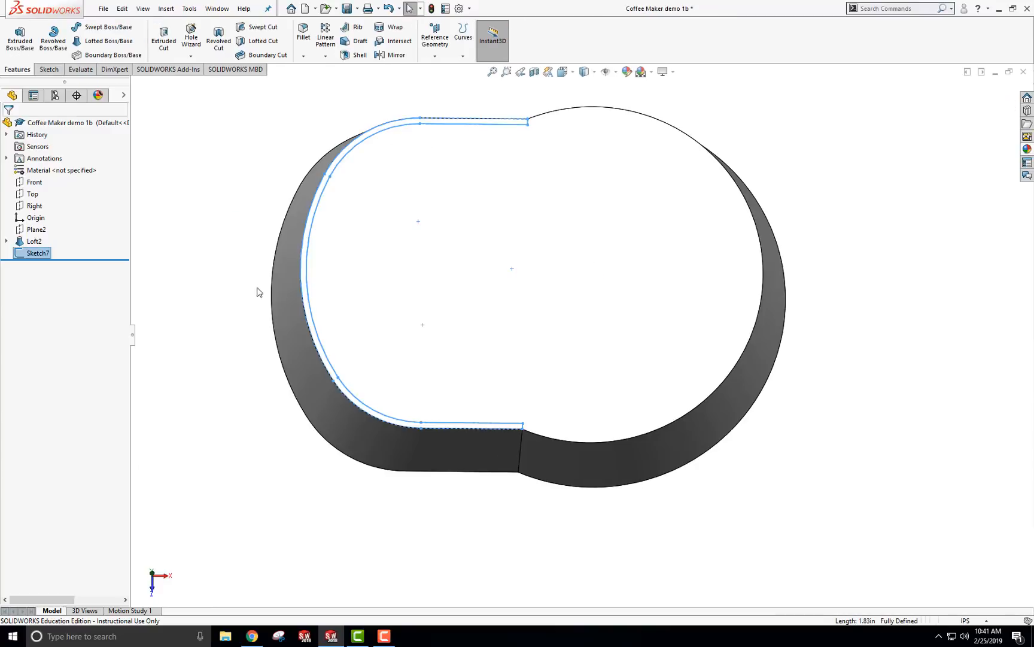
- Extrude Sketch7 blind to 9.00 in as the back wall and start a sketch on its top
left_click(20, 33)
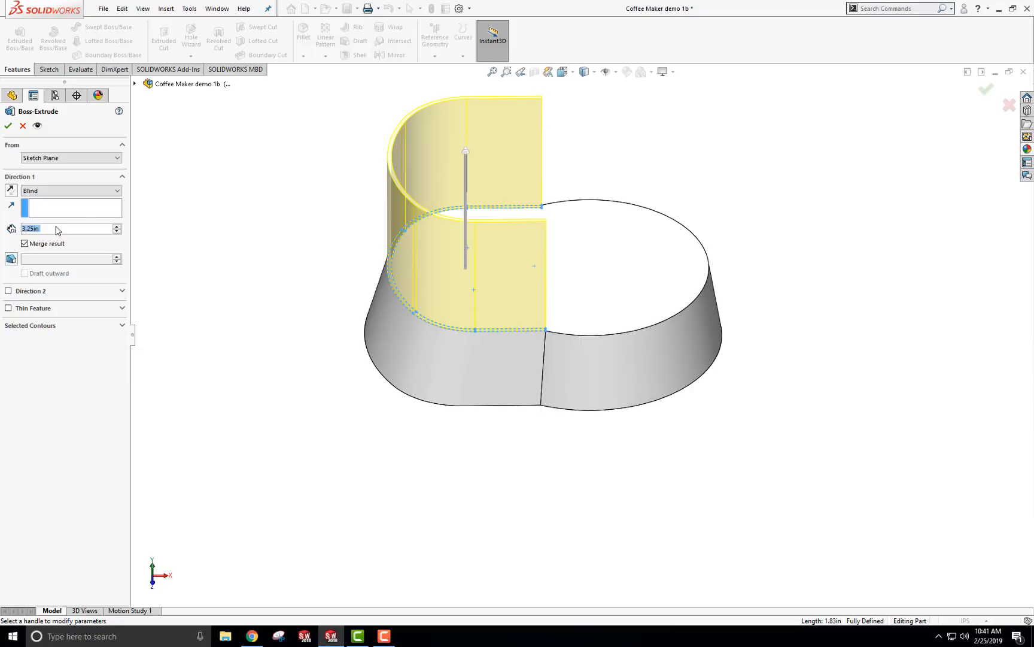
type("9.00in")
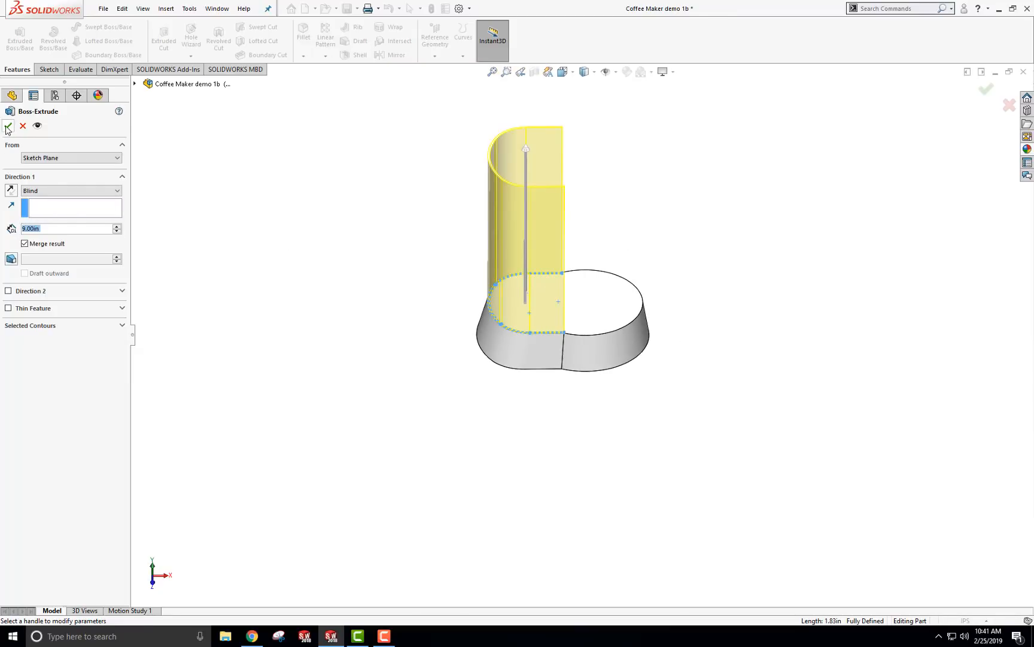
left_click(7, 126)
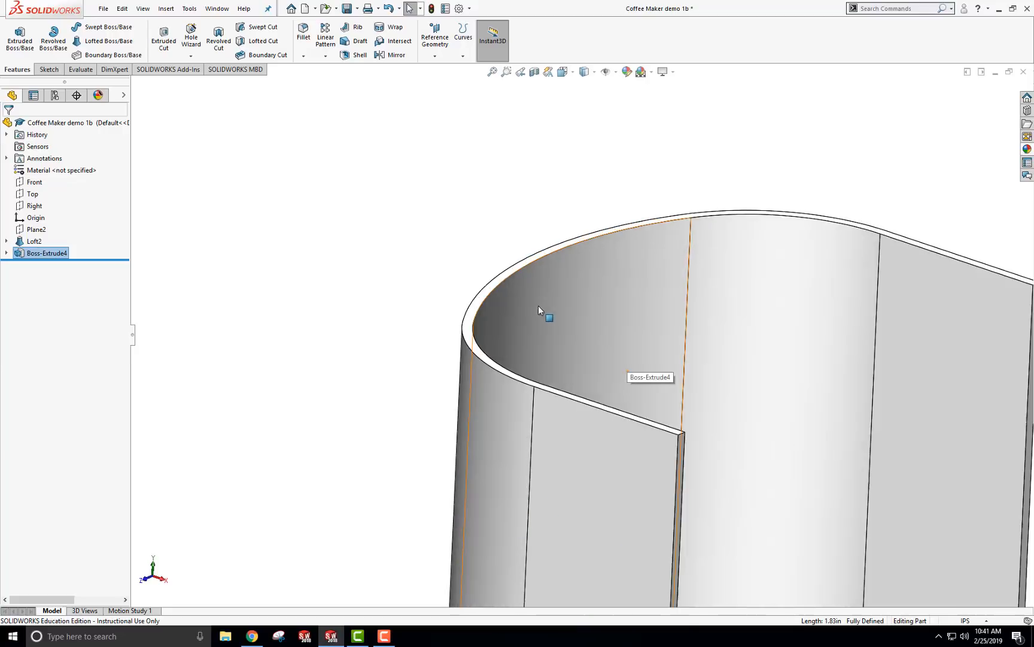
left_click(47, 70)
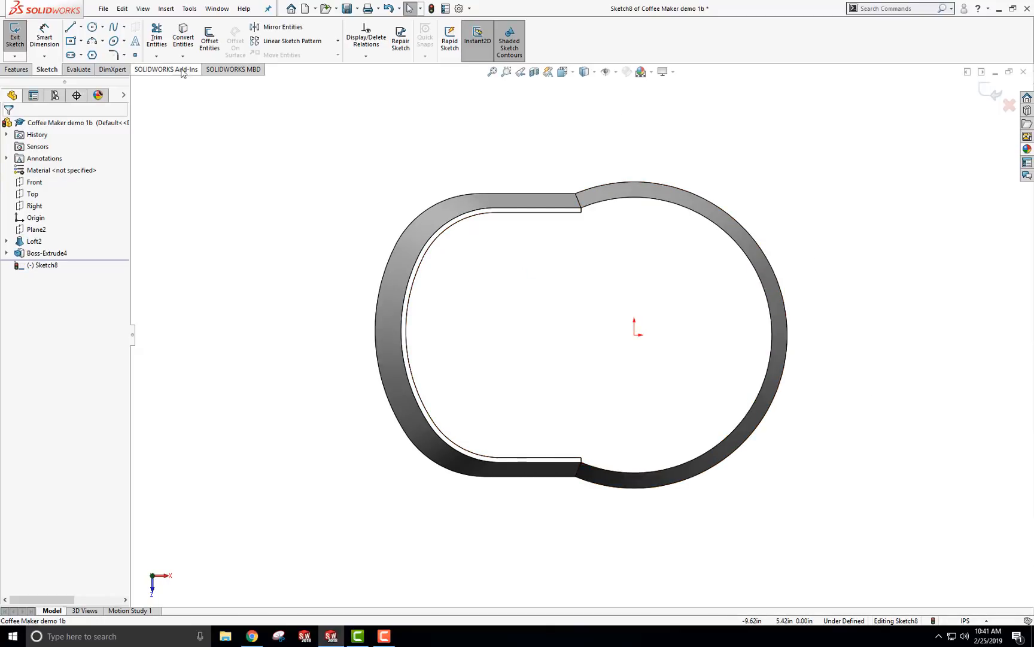
- Convert the outline edges of the base and wall top into Sketch8 as a closed loop
left_click(182, 37)
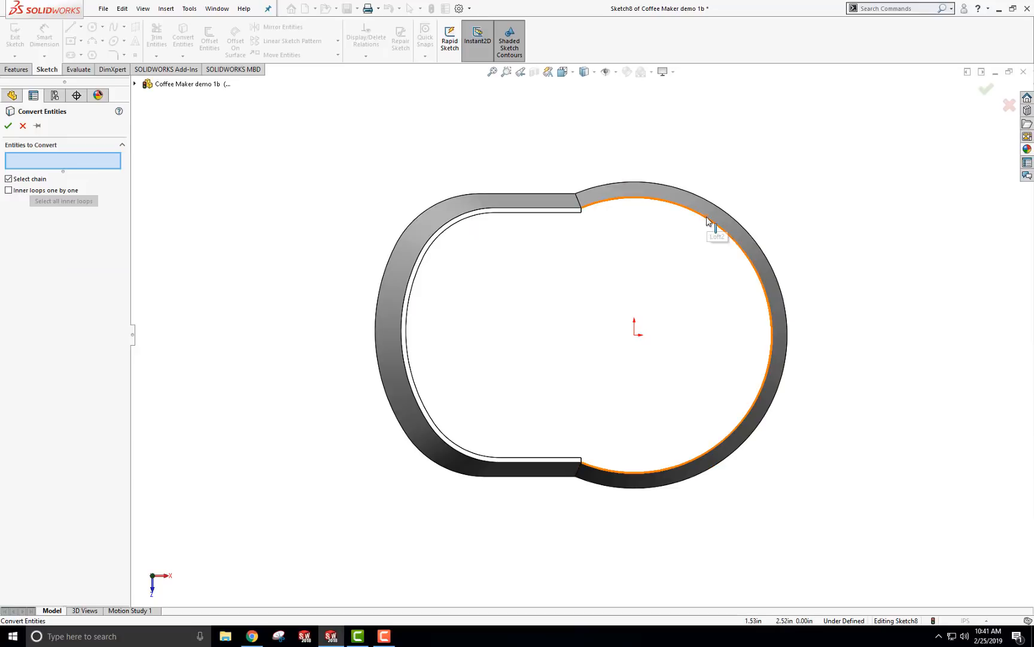
left_click(567, 209)
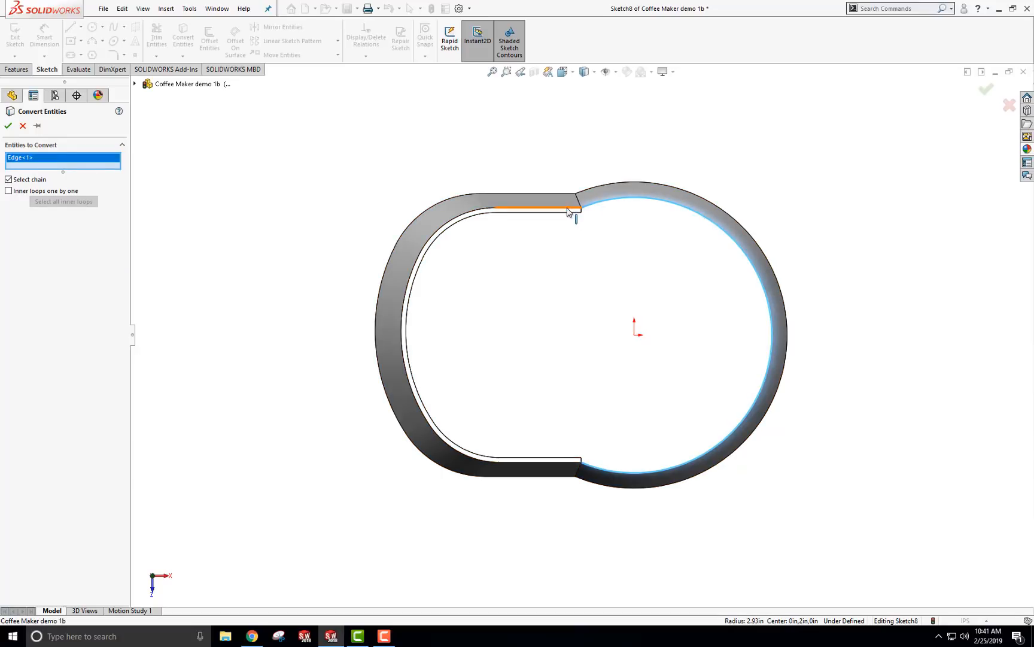
left_click(414, 275)
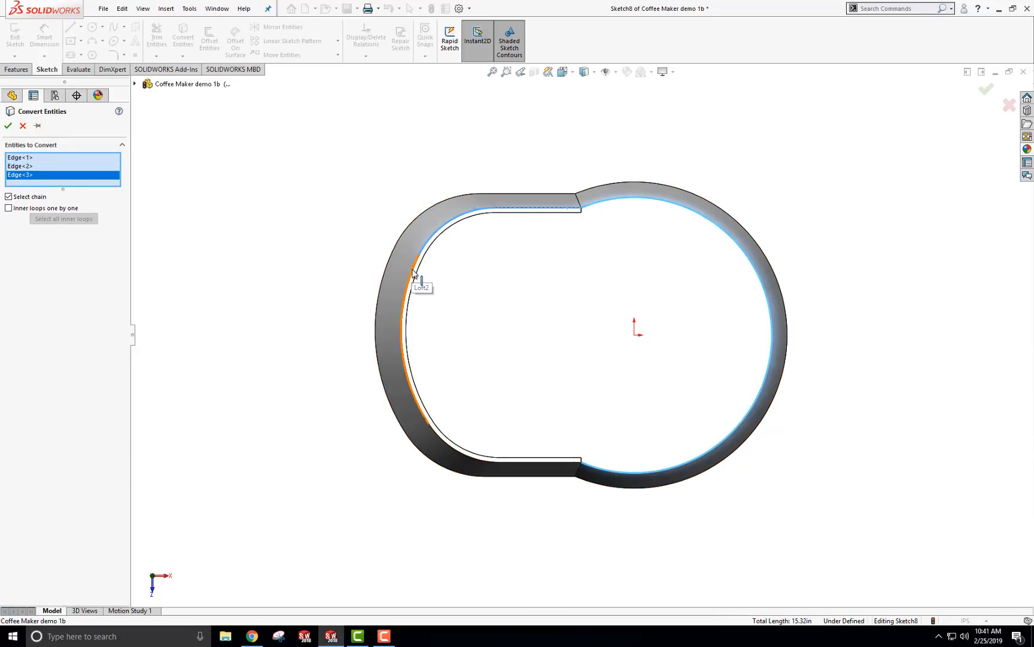
left_click(490, 472)
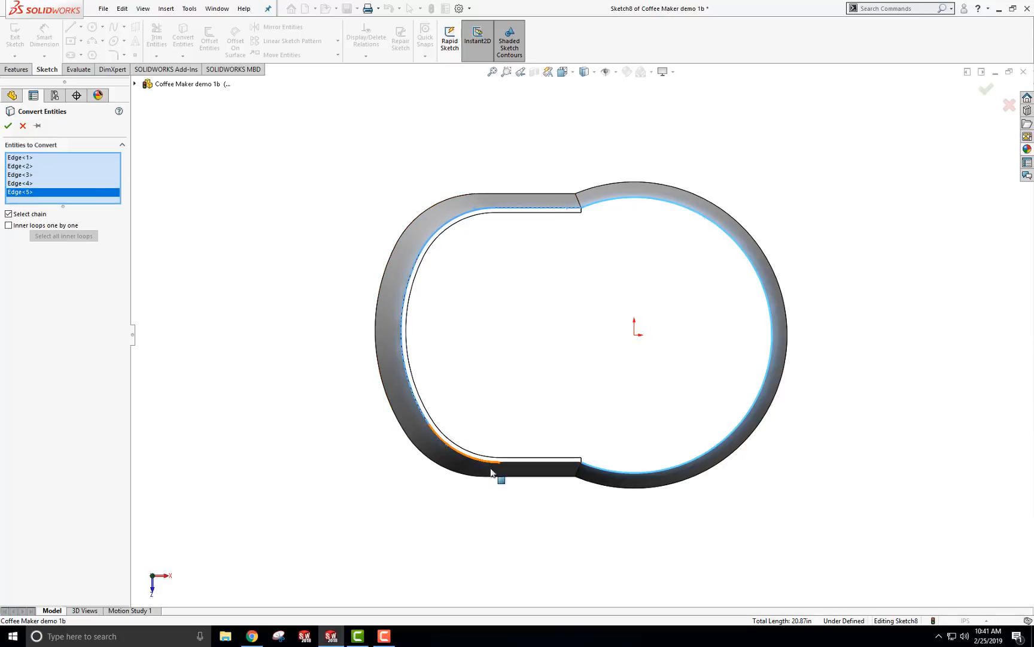
left_click(497, 464)
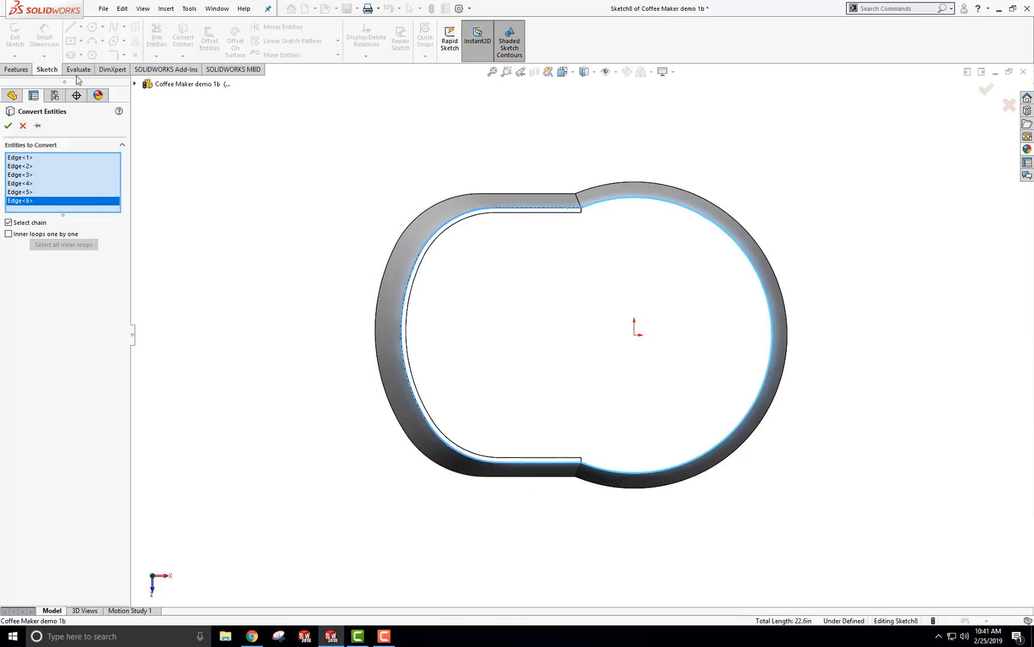
left_click(8, 126)
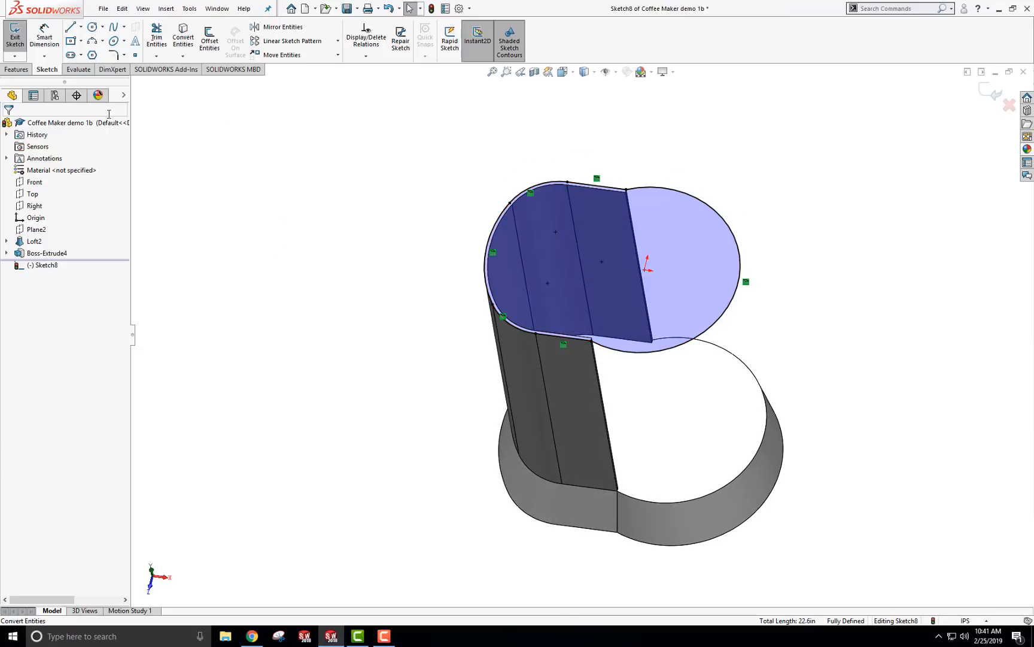
mouse_move(211, 146)
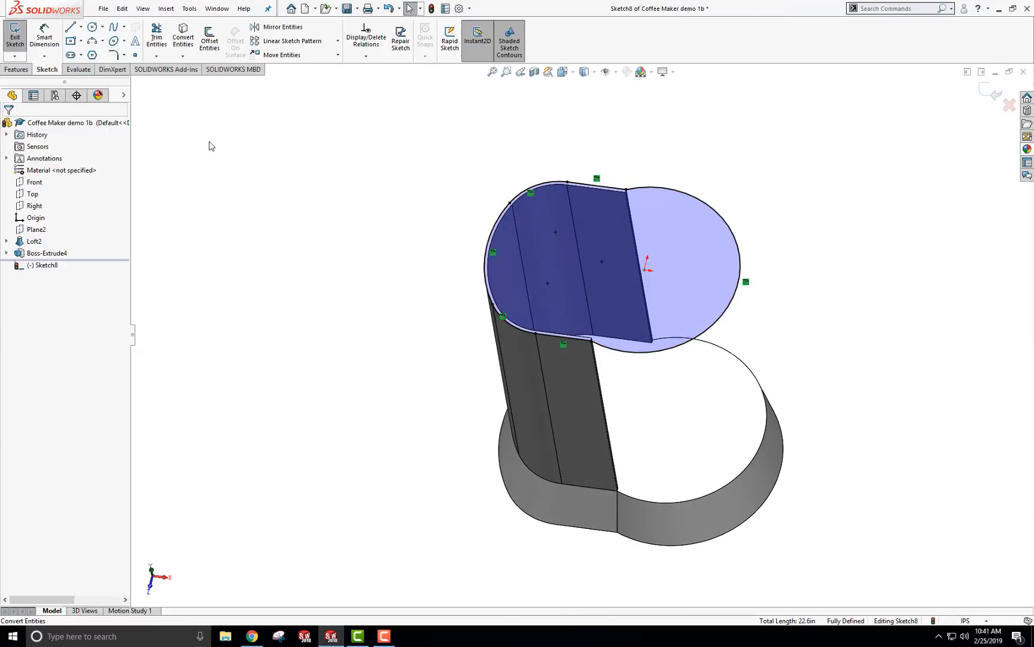
left_click(209, 36)
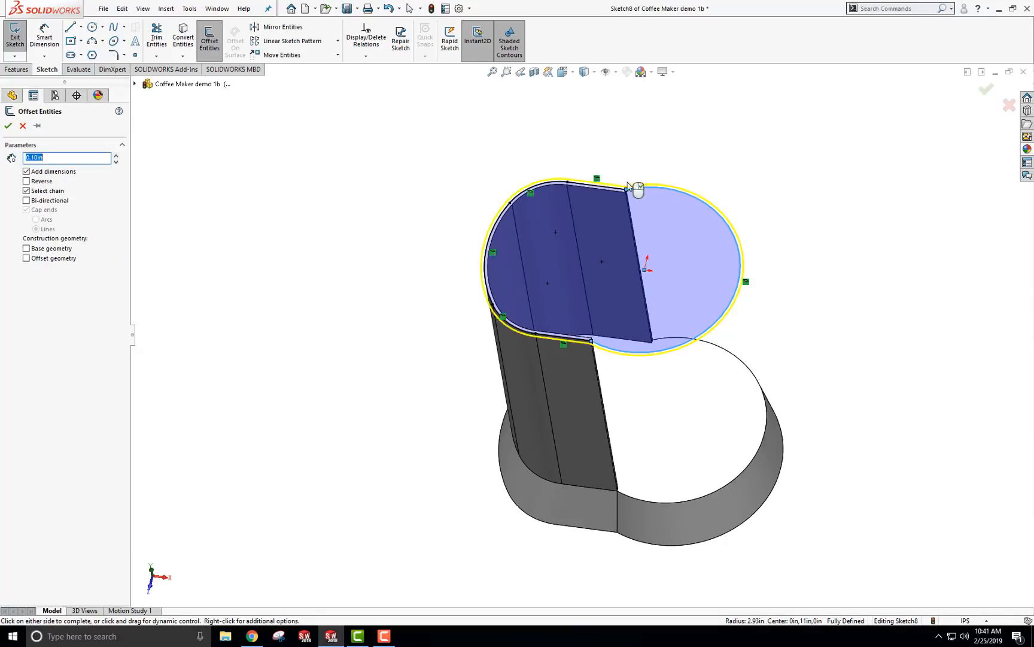
- Place the 0.10 in outward offset loop around the top outline and exit Sketch8
left_click(25, 181)
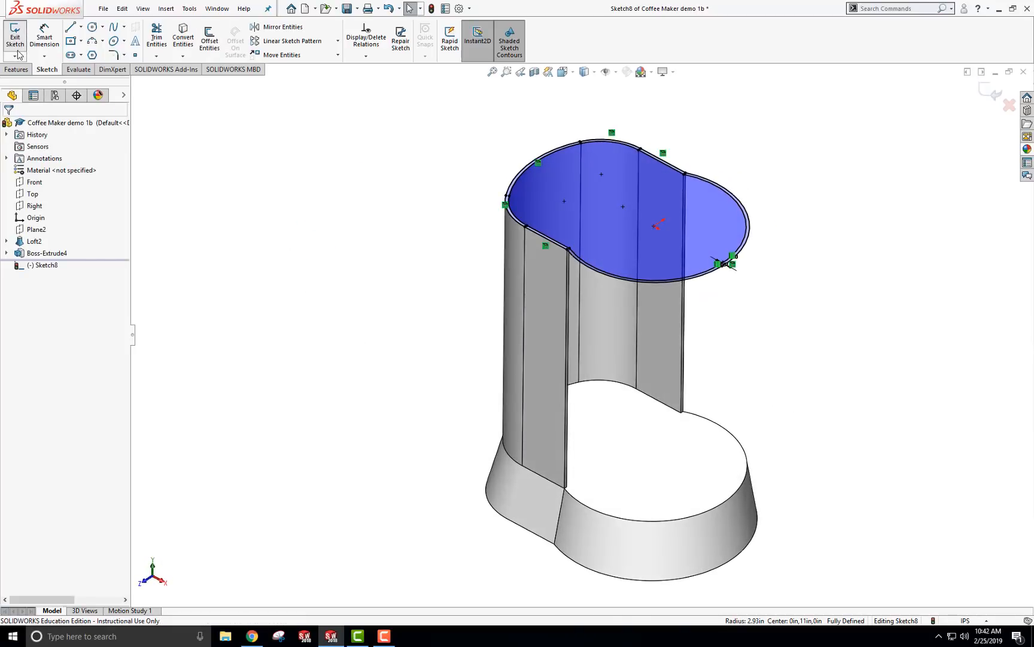
left_click(12, 33)
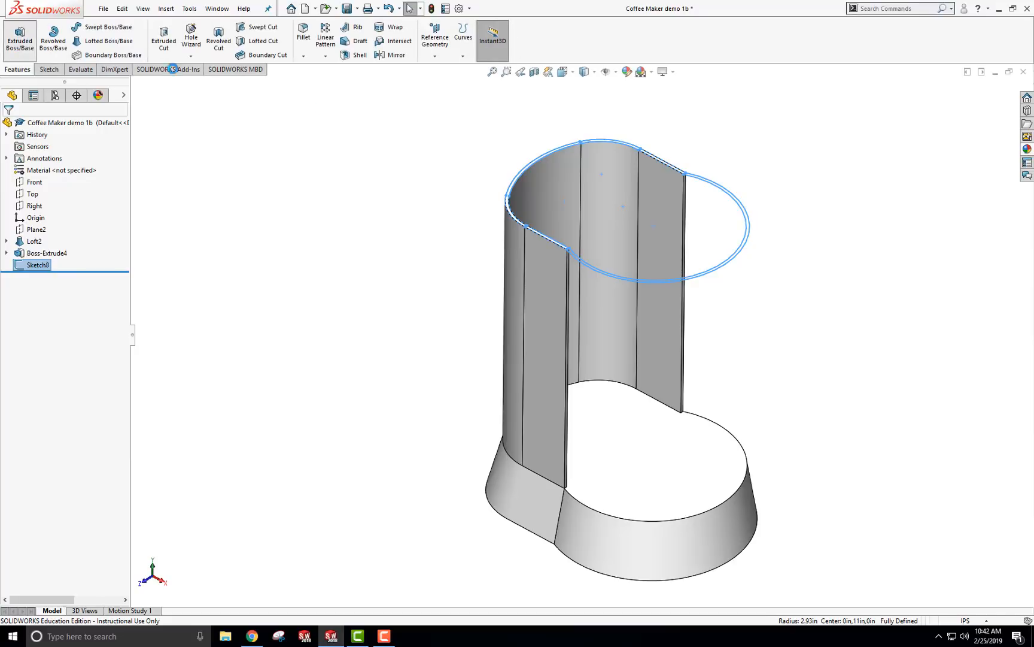
- Extrude Sketch8 downward as Boss-Extrude5, a thin ring wall atop the back wall
left_click(16, 28)
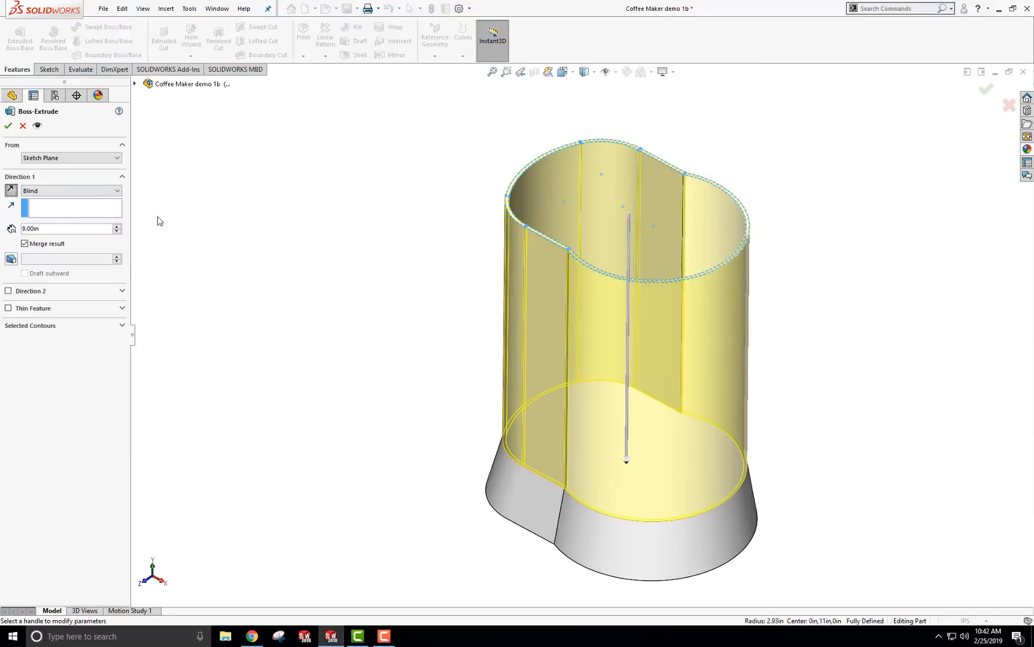
left_click(60, 228)
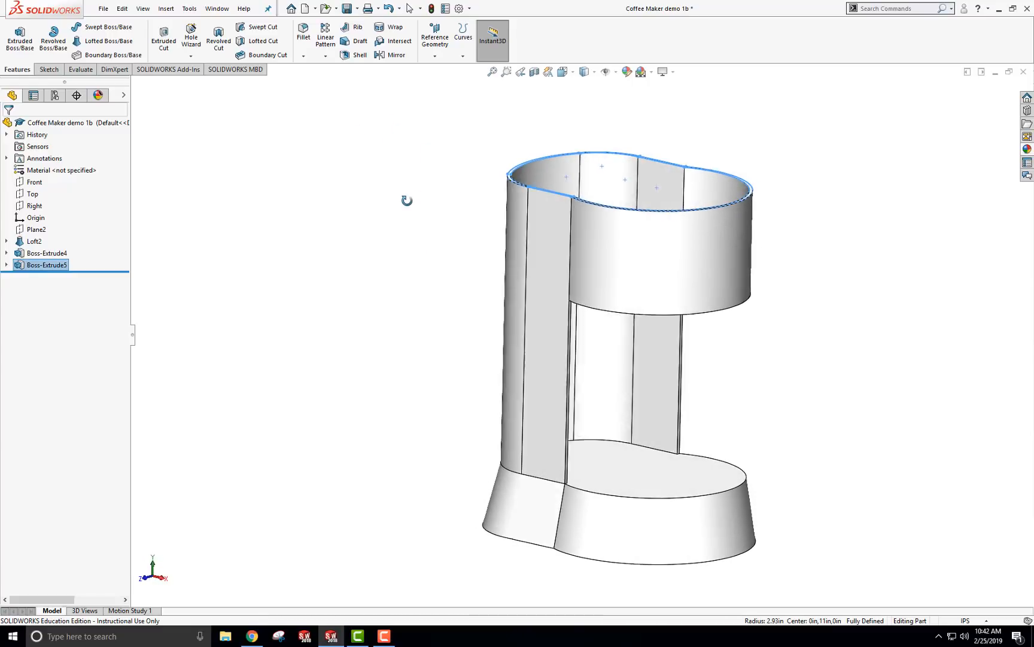
left_click(919, 245)
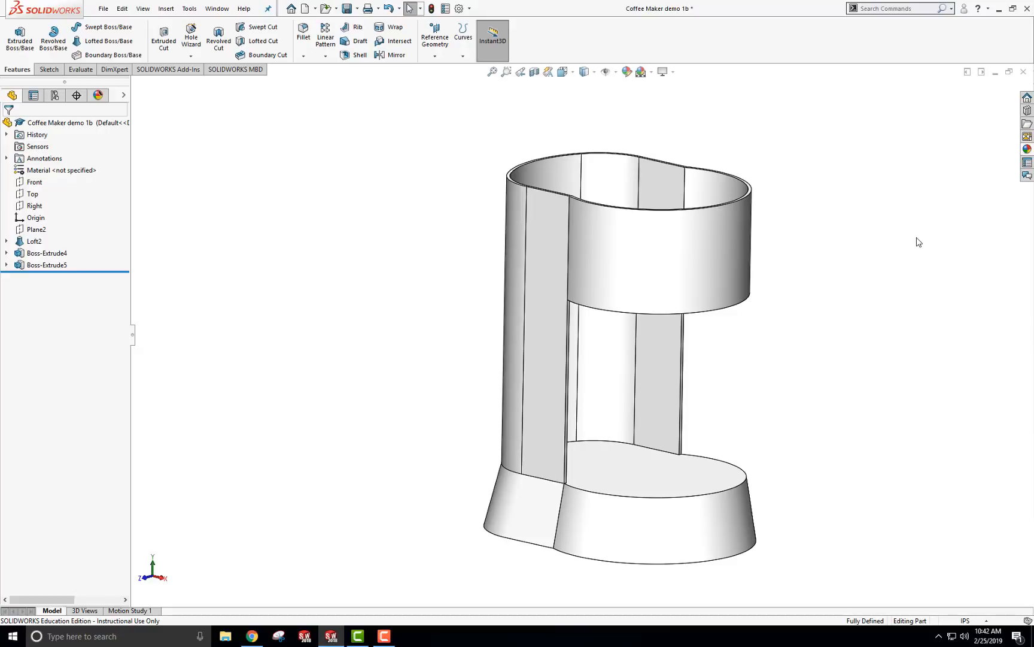
mouse_move(483, 214)
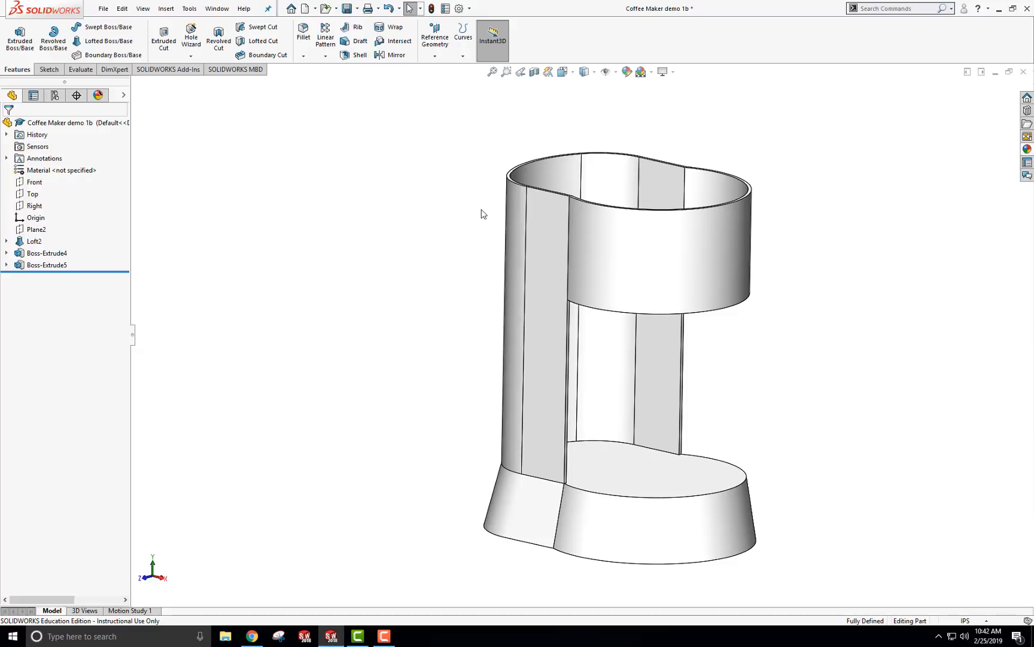
mouse_move(405, 434)
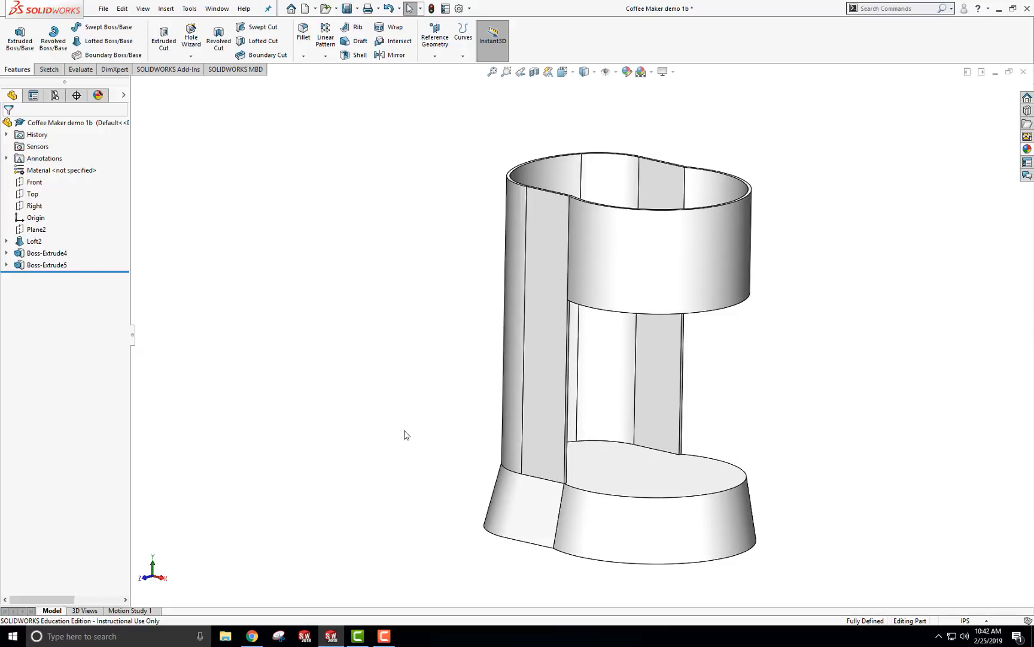